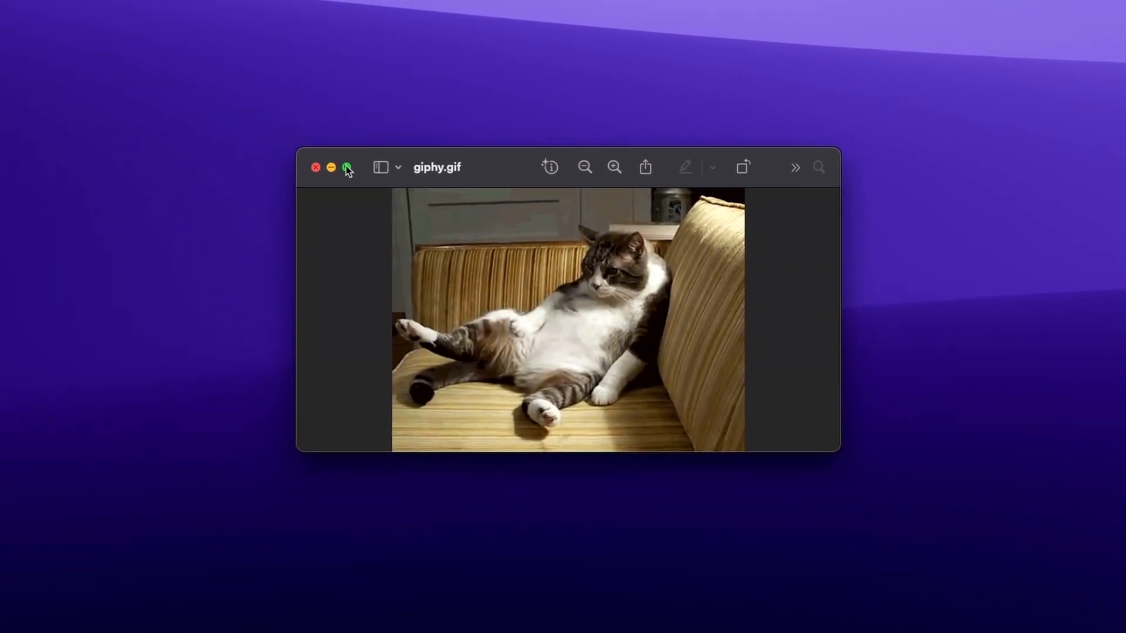
Resize the giphy.gif cat preview window using Loop's green zoom button
left_click(346, 168)
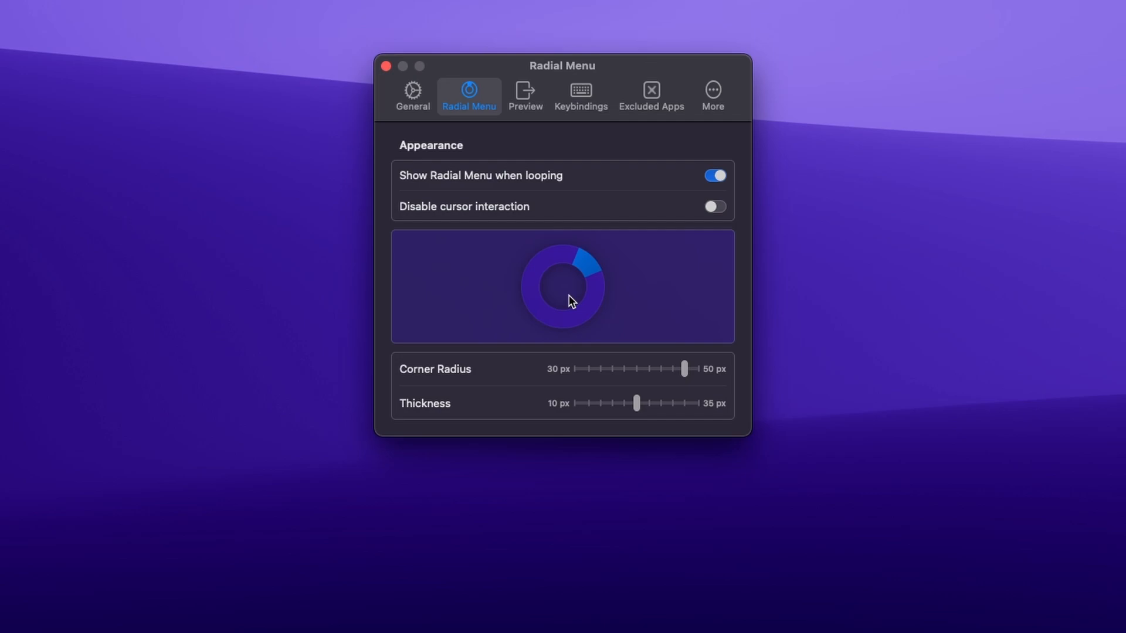
mouse_move(536, 271)
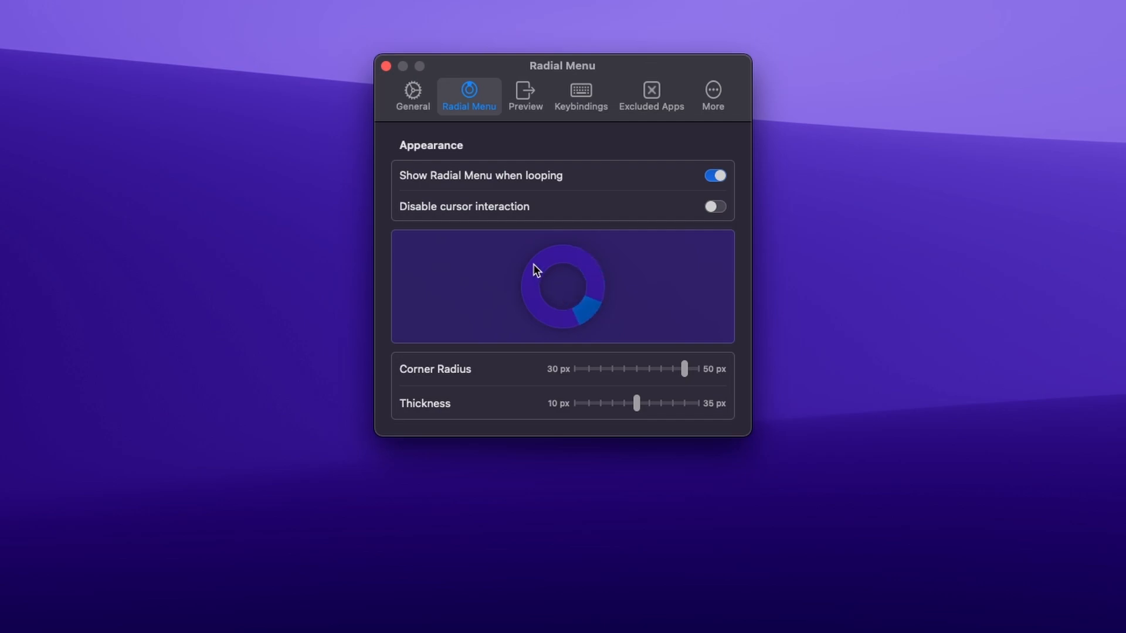
Test the radial menu preview before switching to the YouTube video
left_click(526, 95)
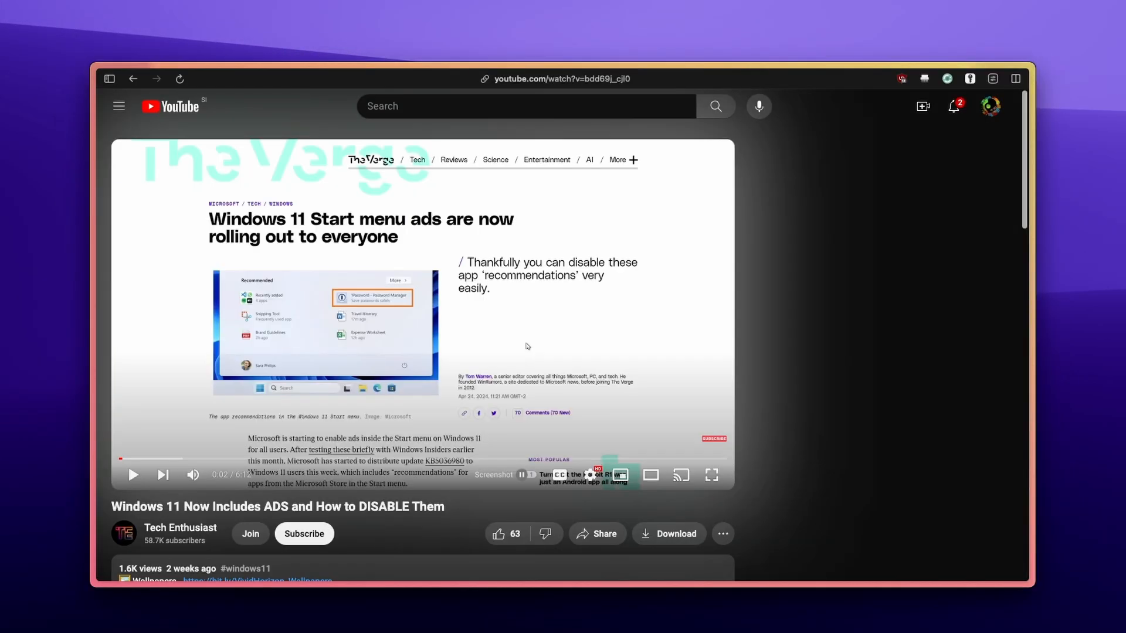
Grab the Windows 11 ads video as MPEG4 at 1080p60 (HD) and save it to Downloads
left_click(486, 78)
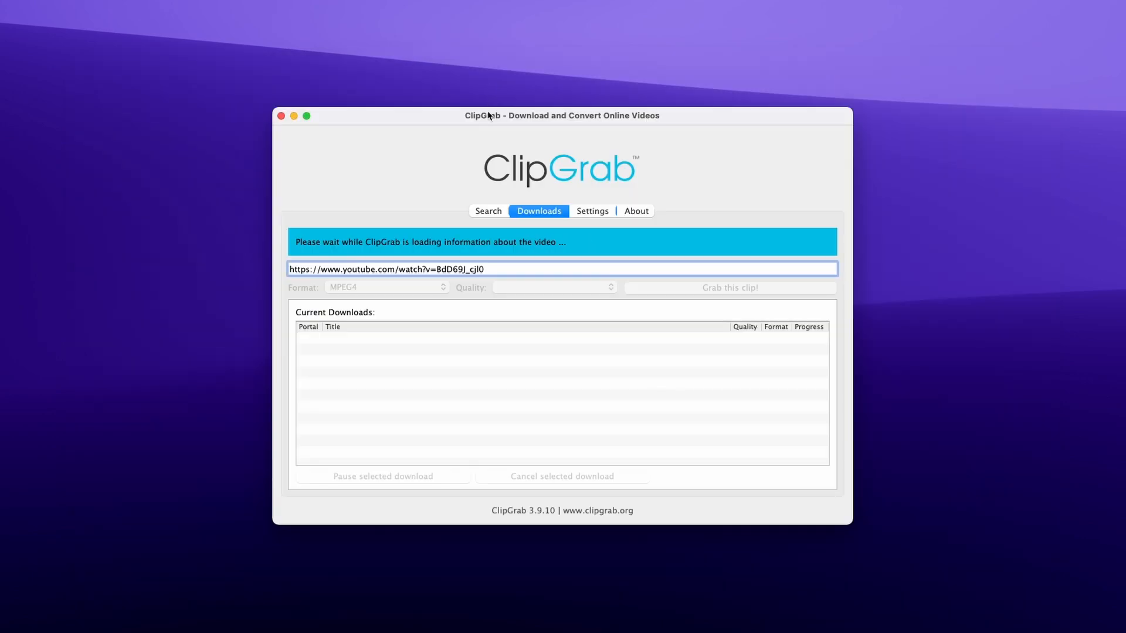
left_click(386, 287)
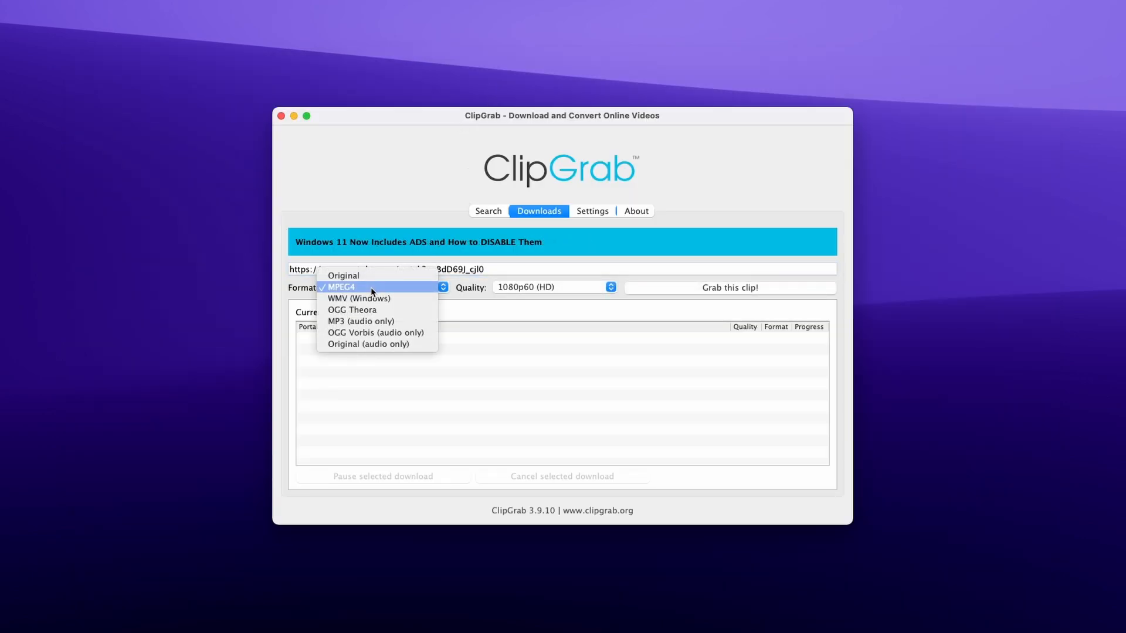
mouse_move(367, 344)
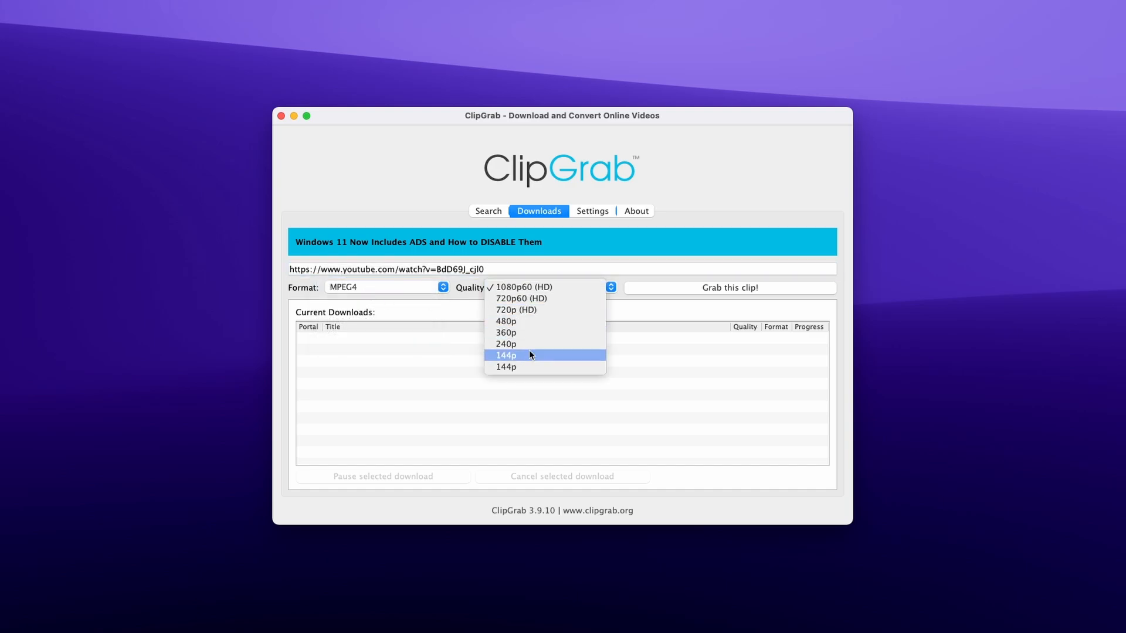
mouse_move(528, 290)
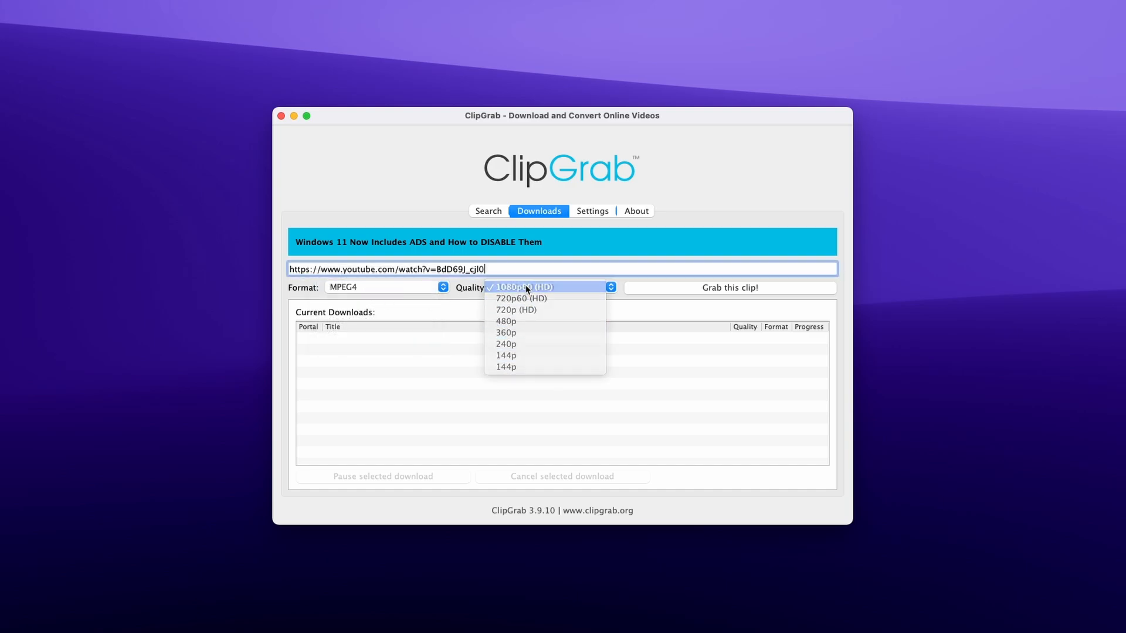
left_click(728, 288)
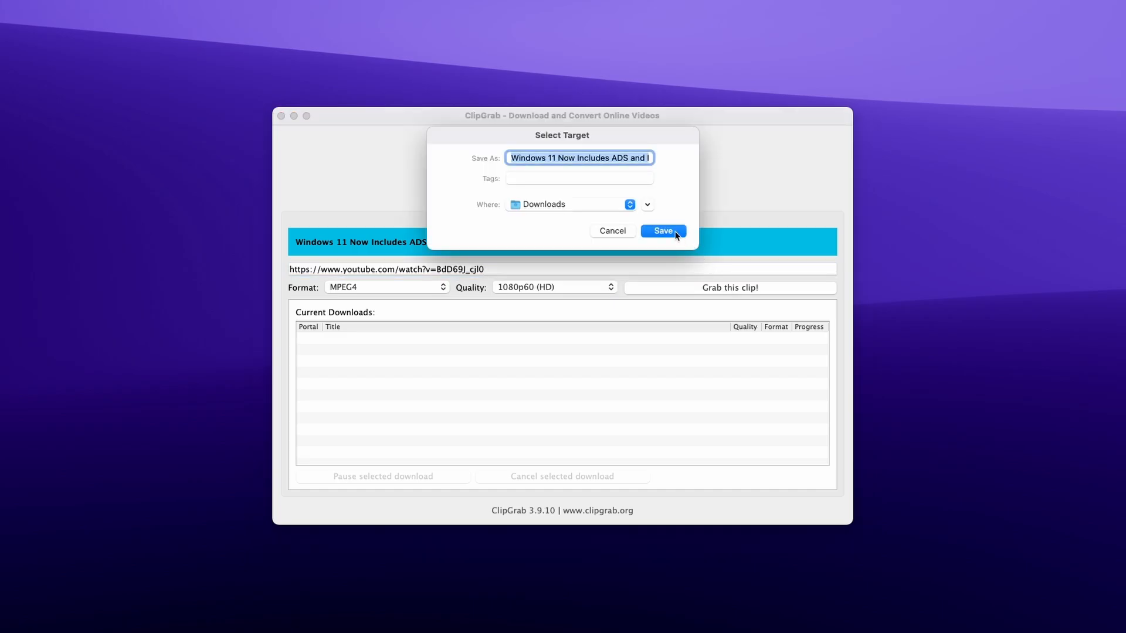
left_click(662, 231)
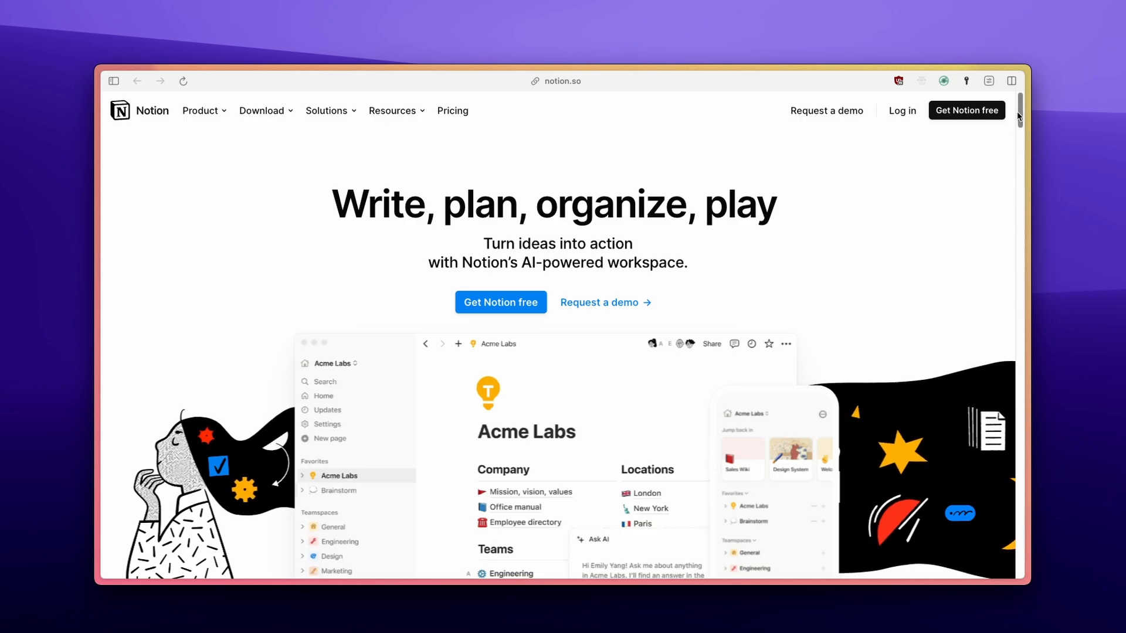
Scroll through the Acme Company Home page and its mission statement
scroll("down", 3)
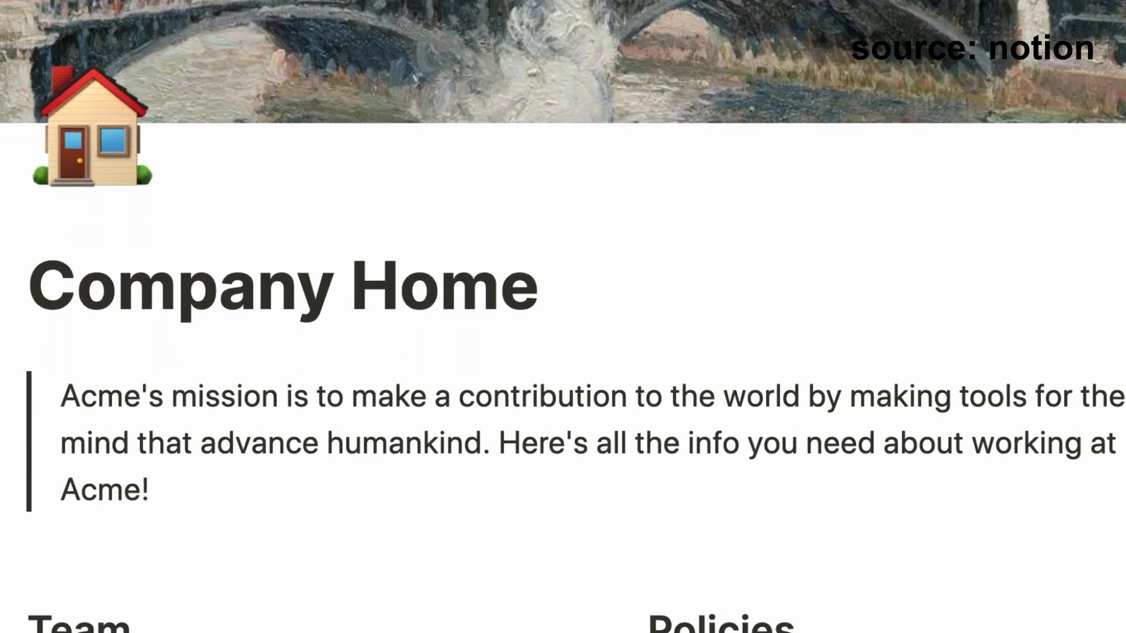
scroll("down", 3)
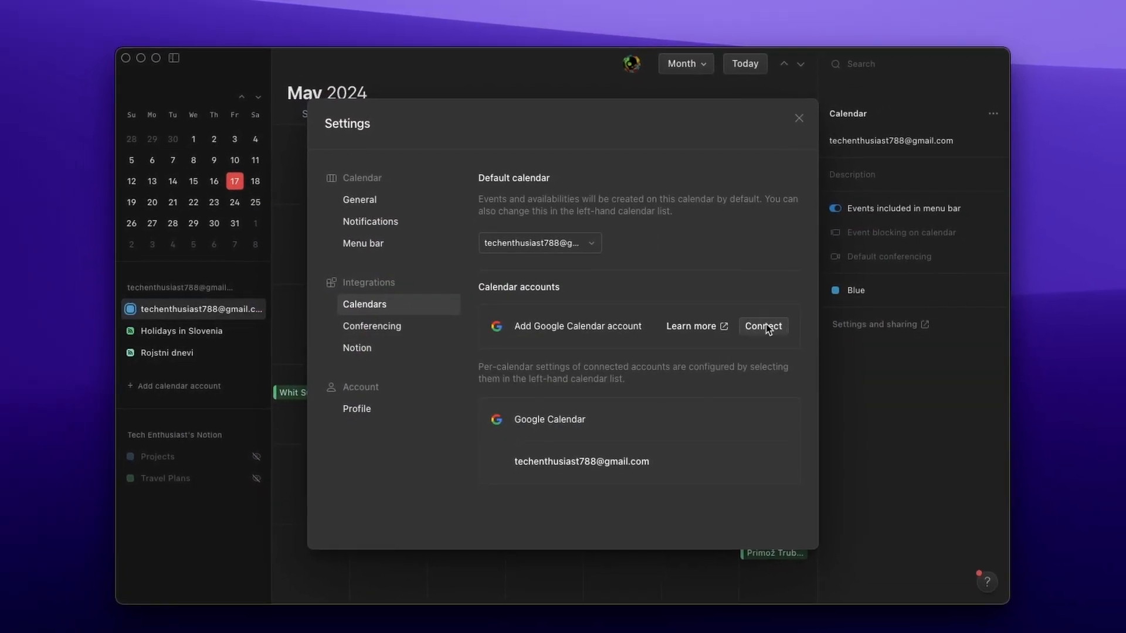
Show the Conferencing settings listing Zoom and custom link providers
left_click(372, 326)
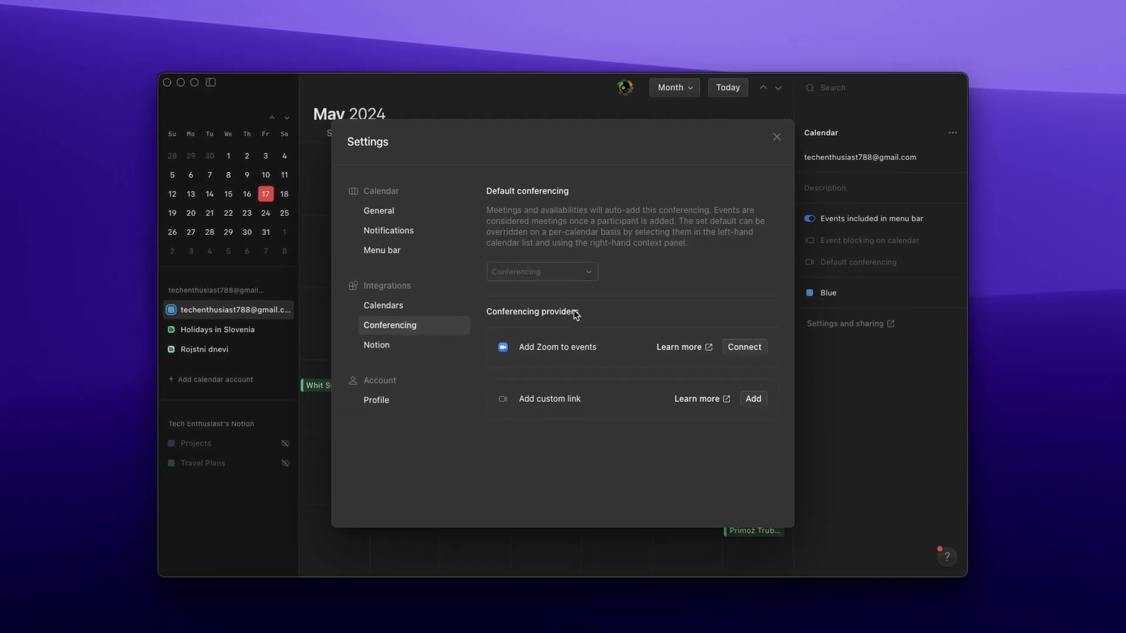
left_click(375, 345)
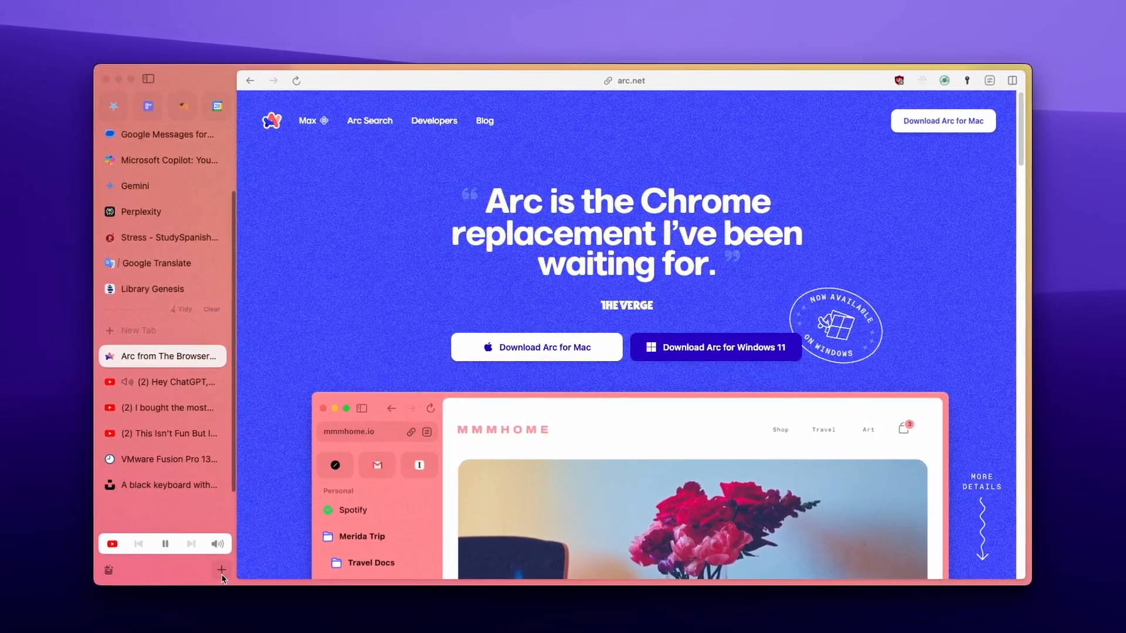
Create a new Arc space named work from the sidebar's New Space option
left_click(221, 570)
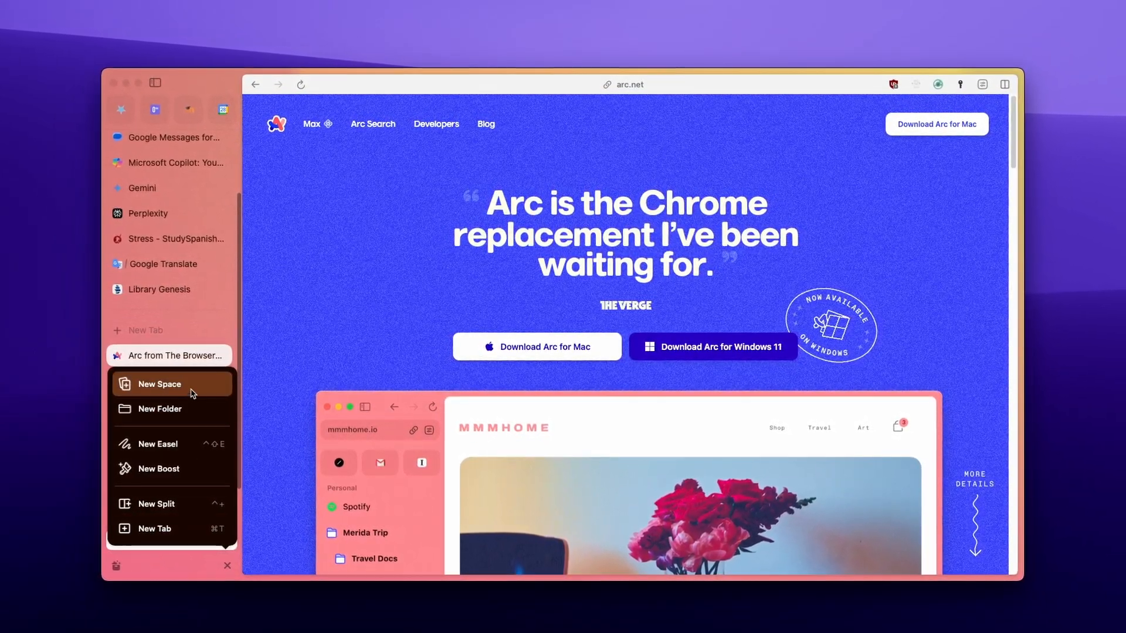
left_click(159, 385)
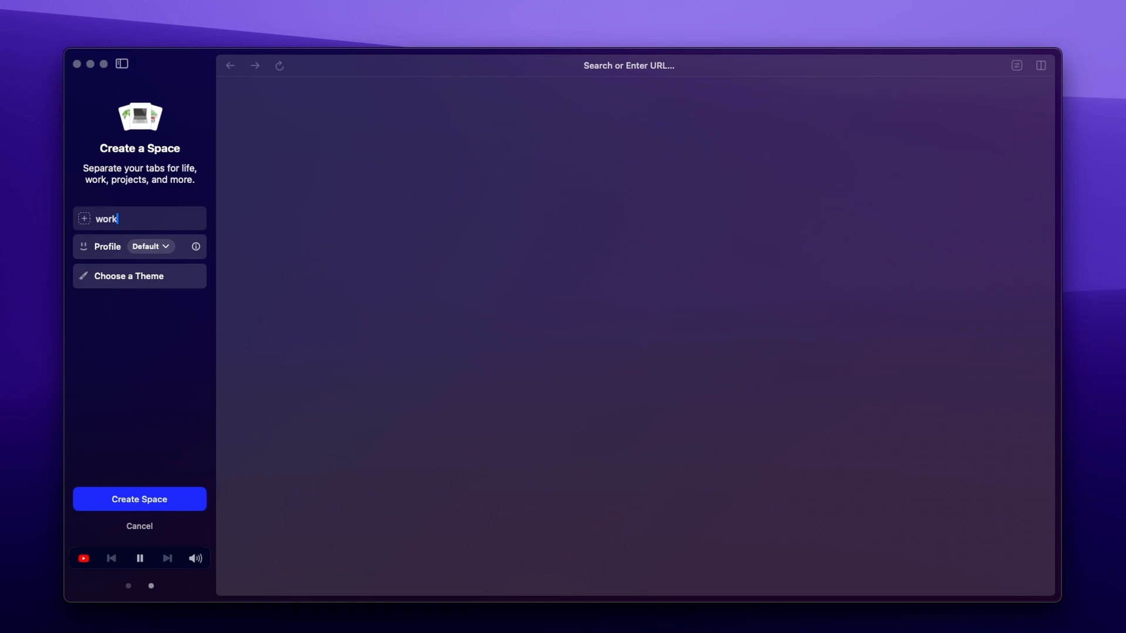
left_click(139, 500)
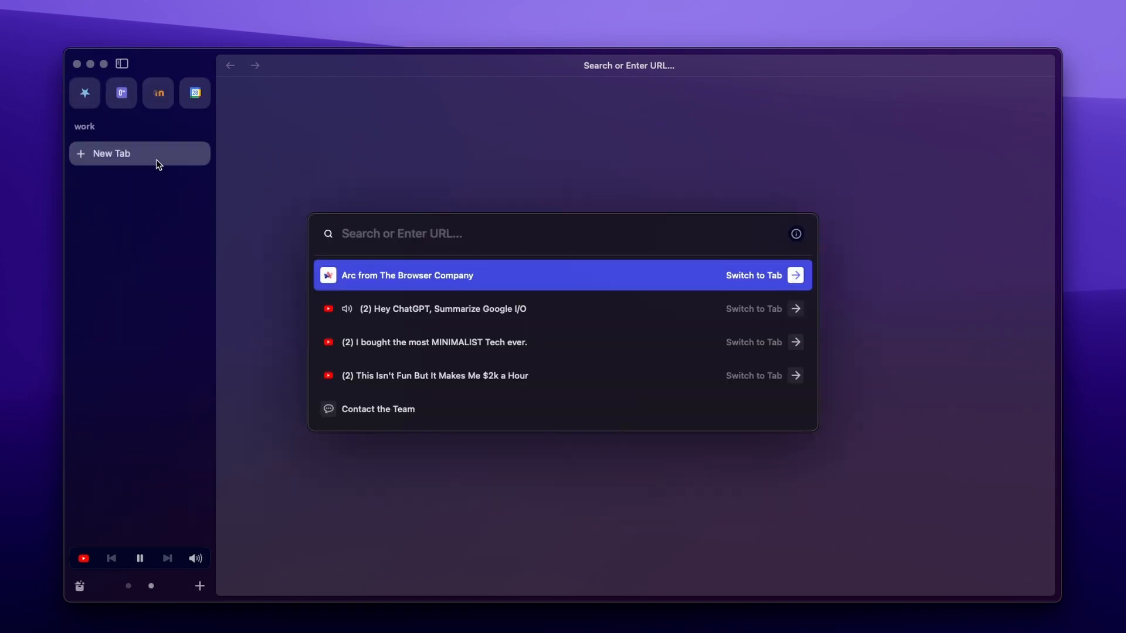
type("ms word")
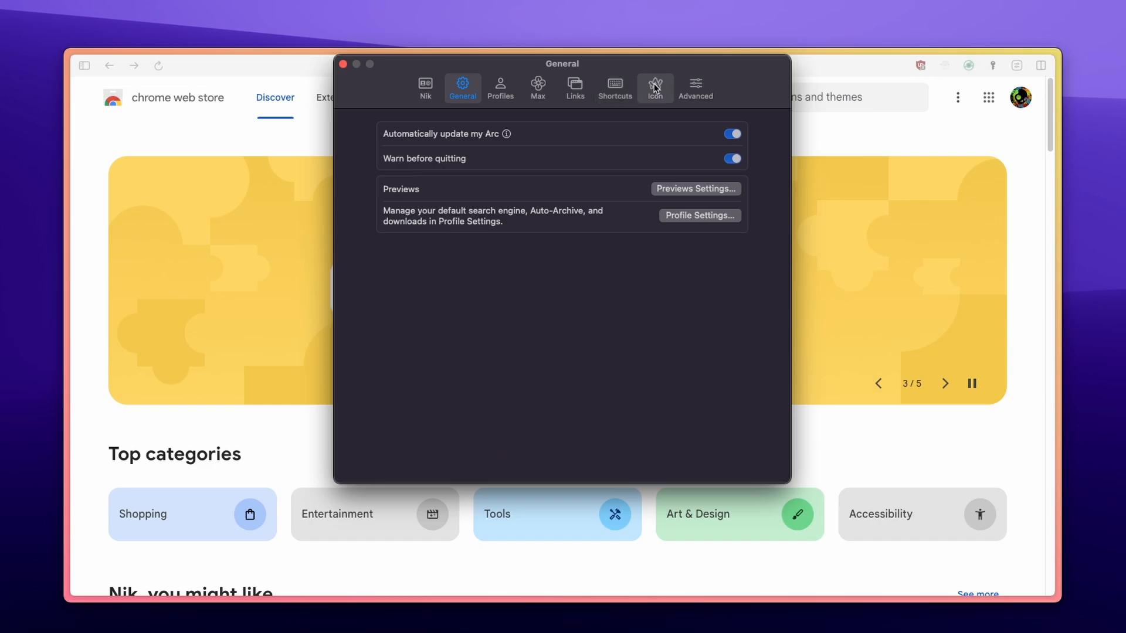
View the app icon choices and get the Share Arc referral link that unlocks them
left_click(656, 86)
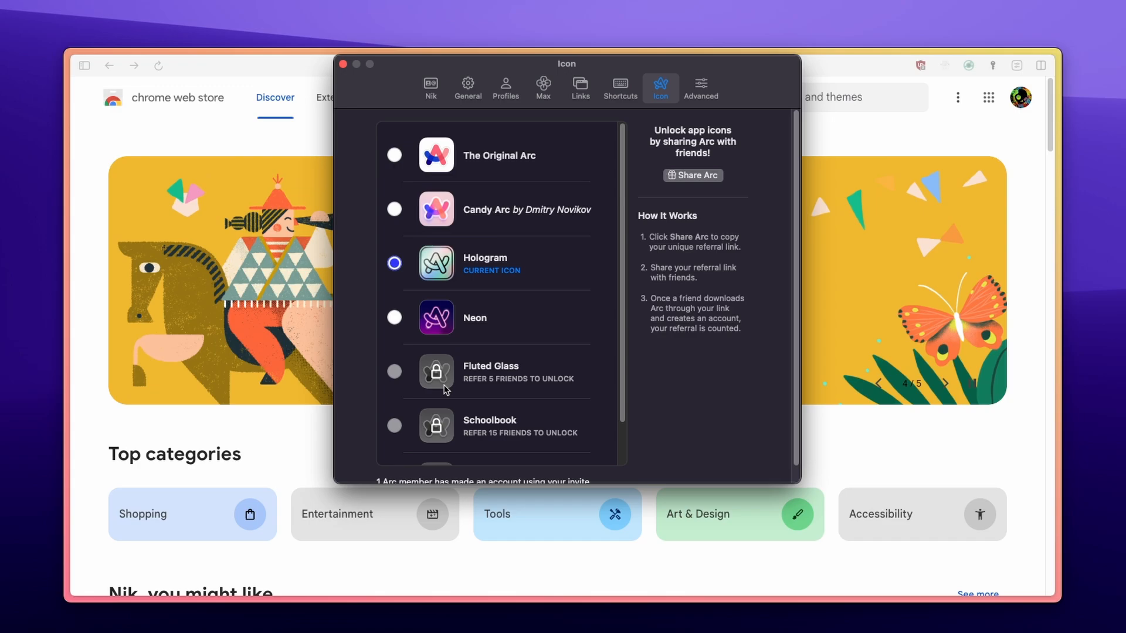
mouse_move(692, 175)
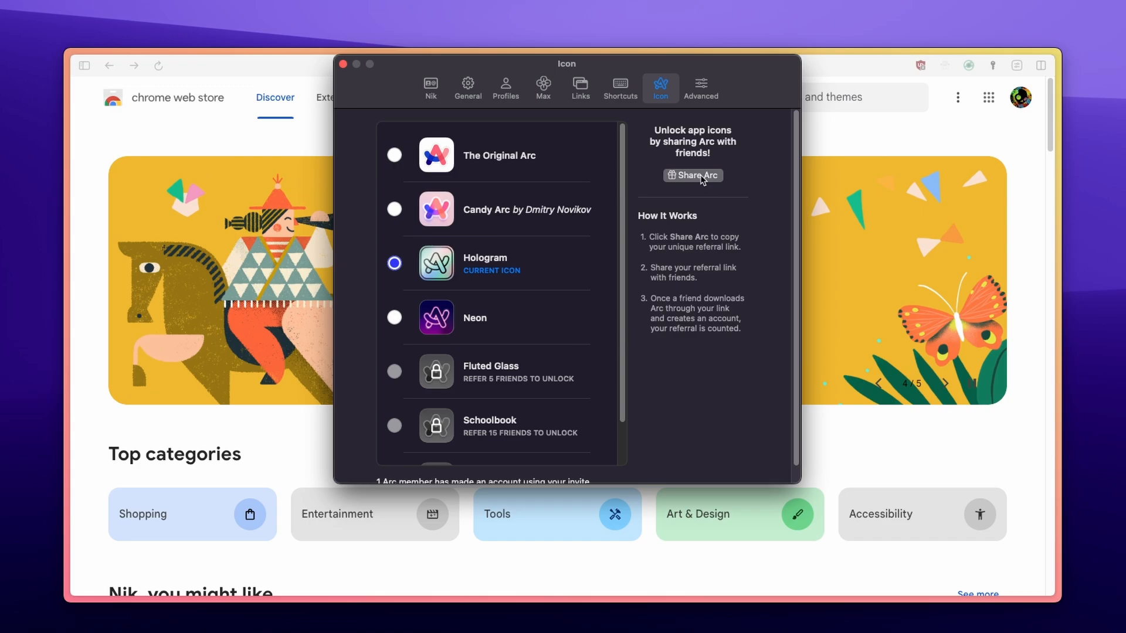
left_click(692, 176)
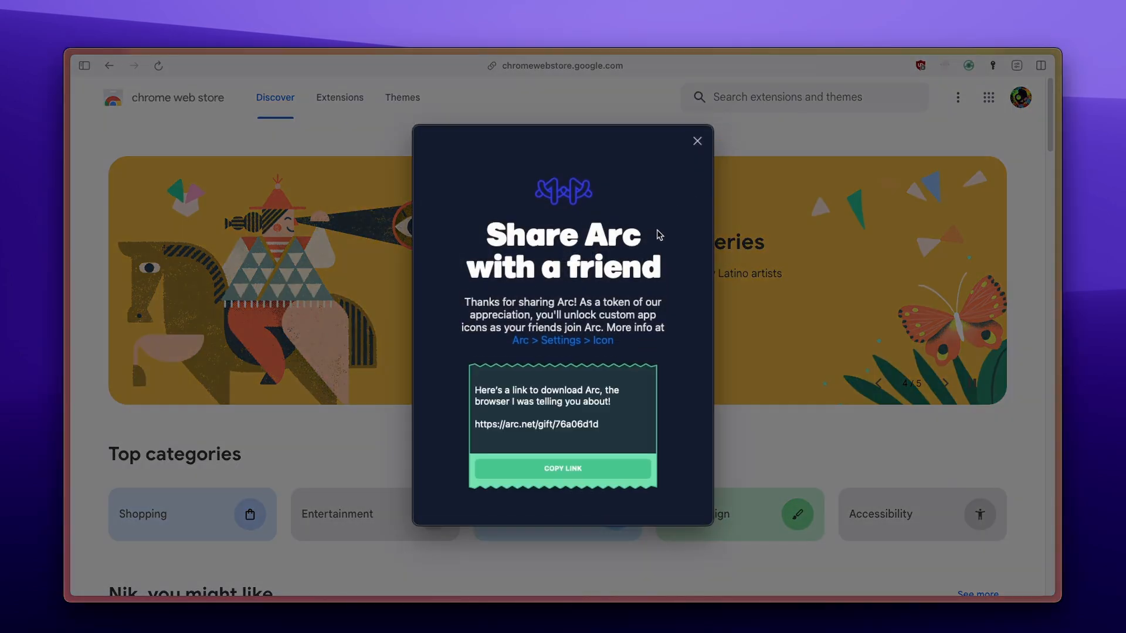
left_click(562, 468)
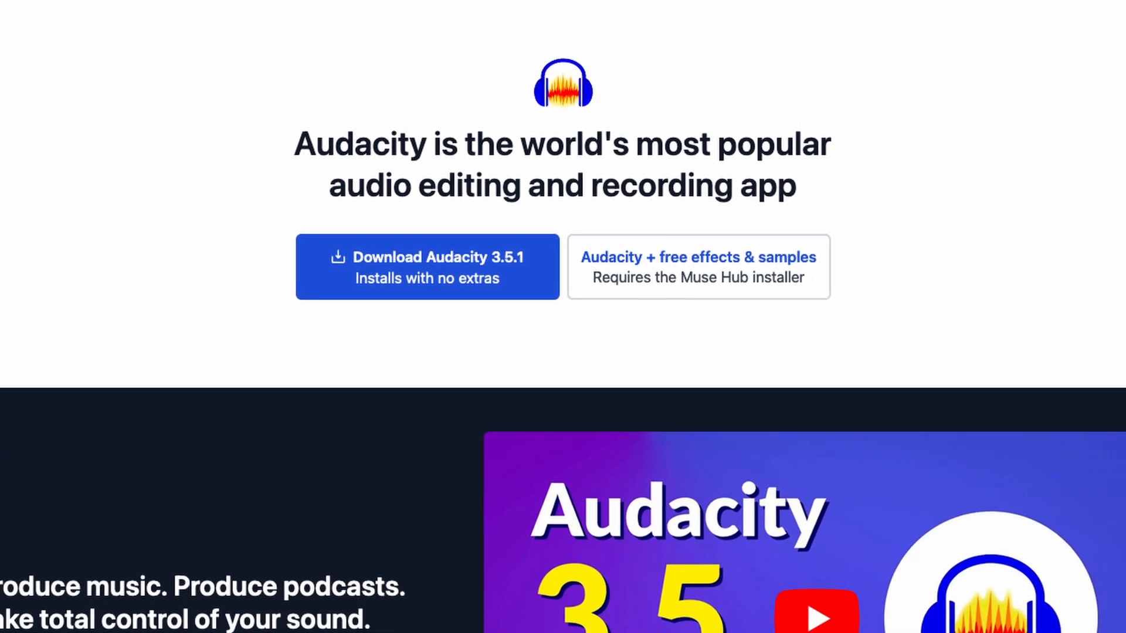
Keep MacBook Pro Speakers as the playback device in Audio Setup
scroll("up", 3)
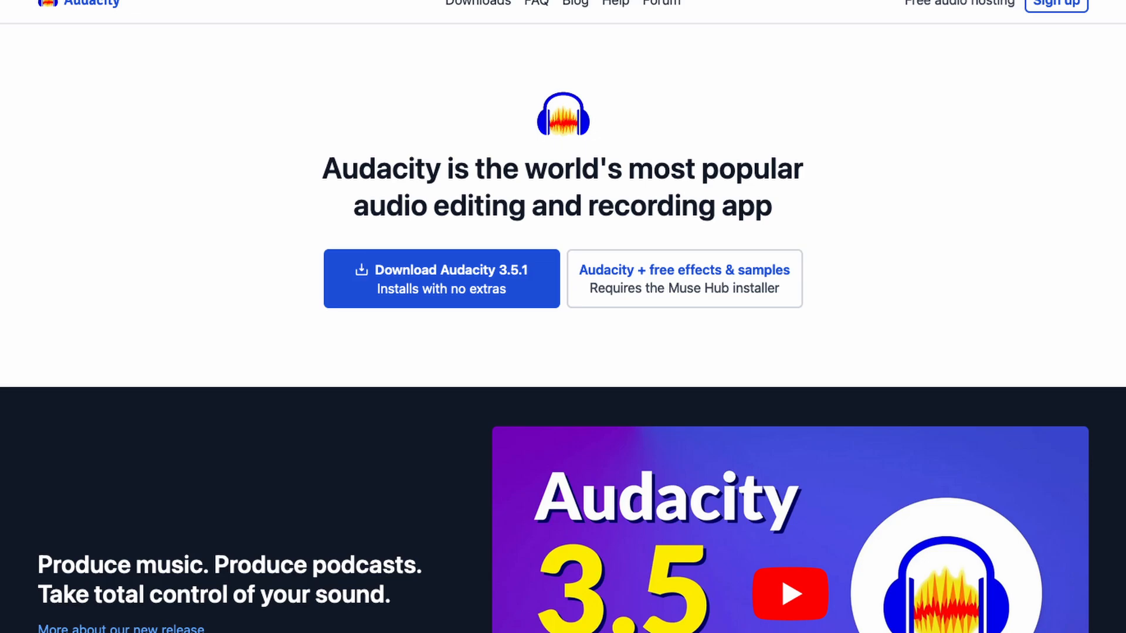
scroll("up", 3)
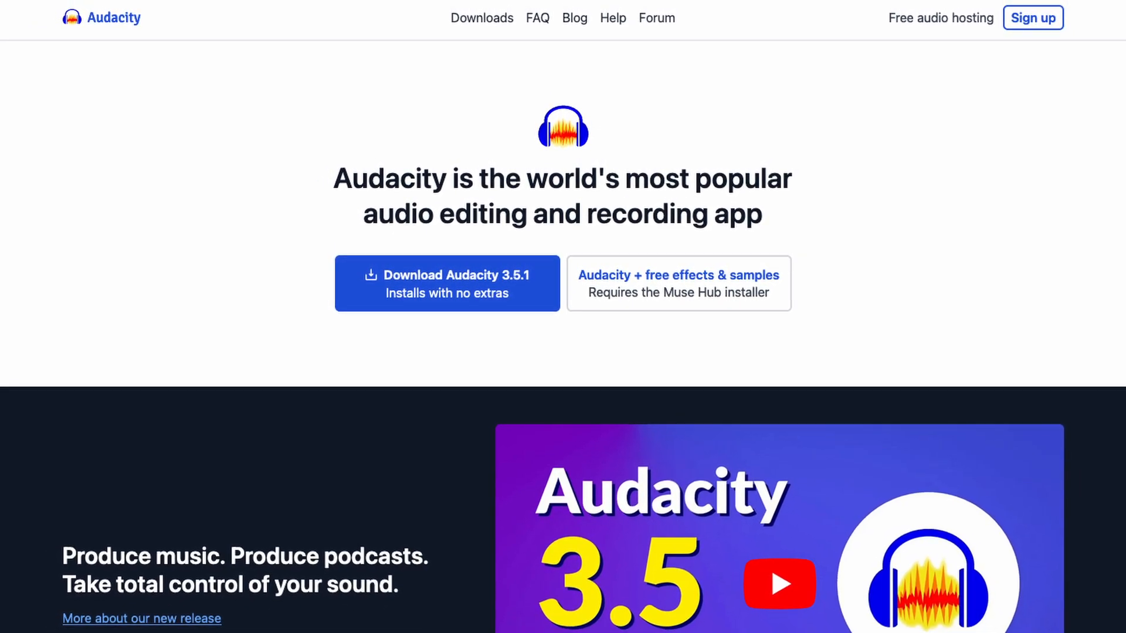
left_click(482, 17)
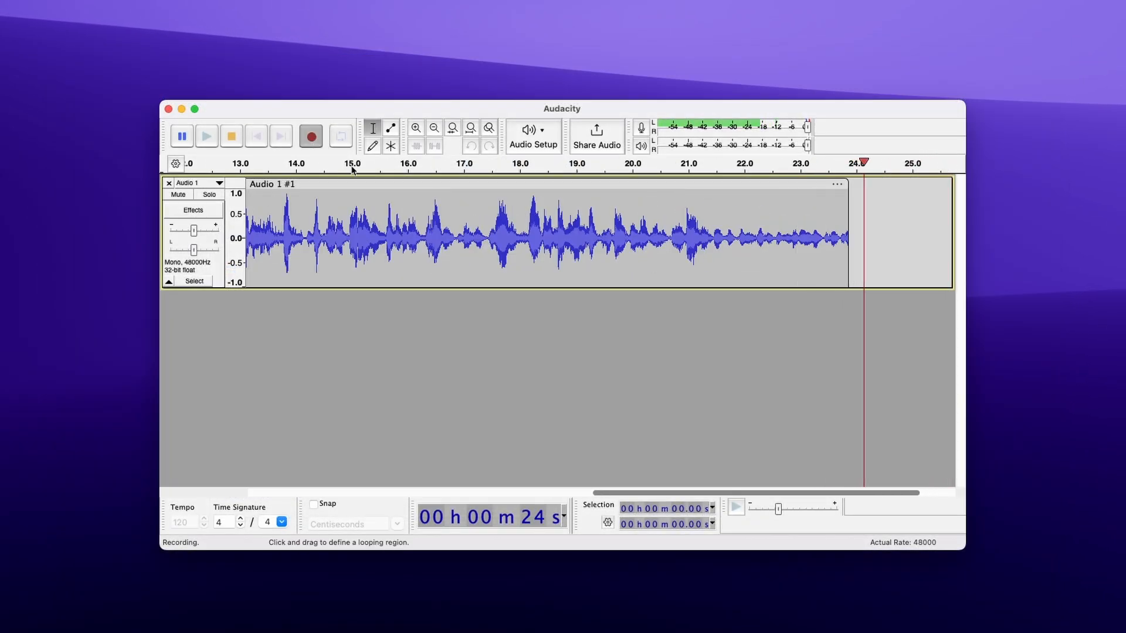
left_click(532, 136)
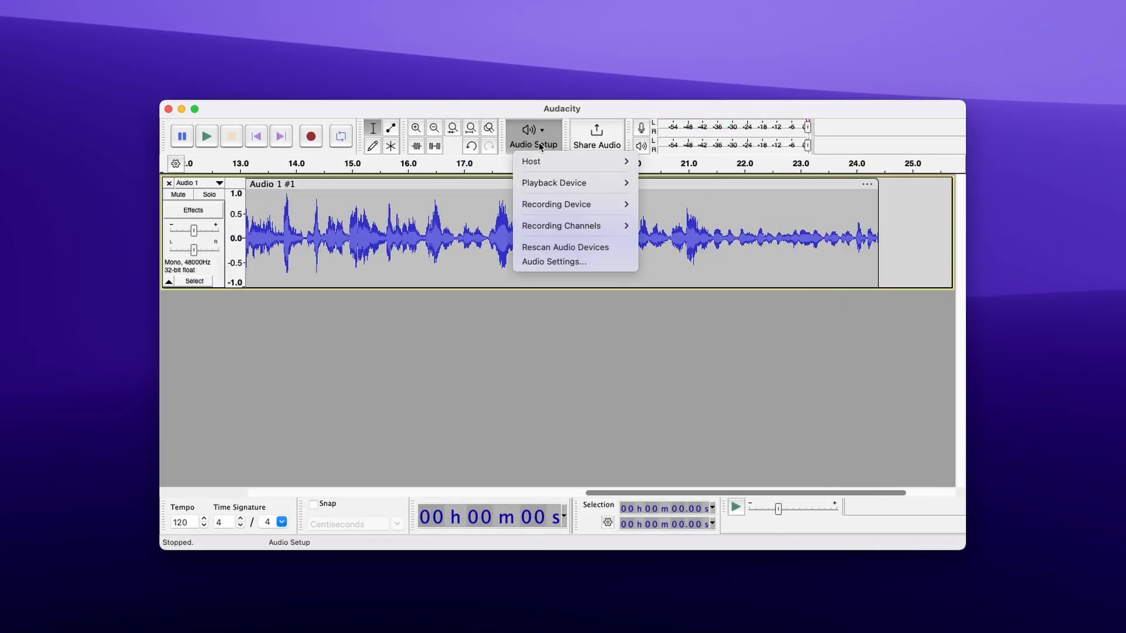
left_click(553, 183)
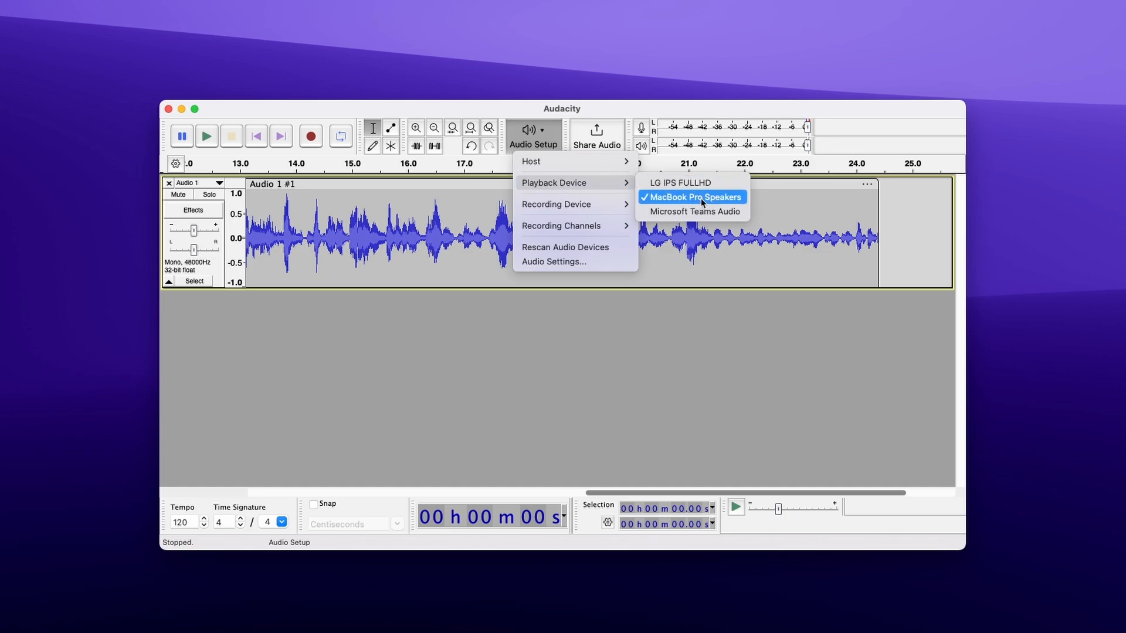
left_click(692, 197)
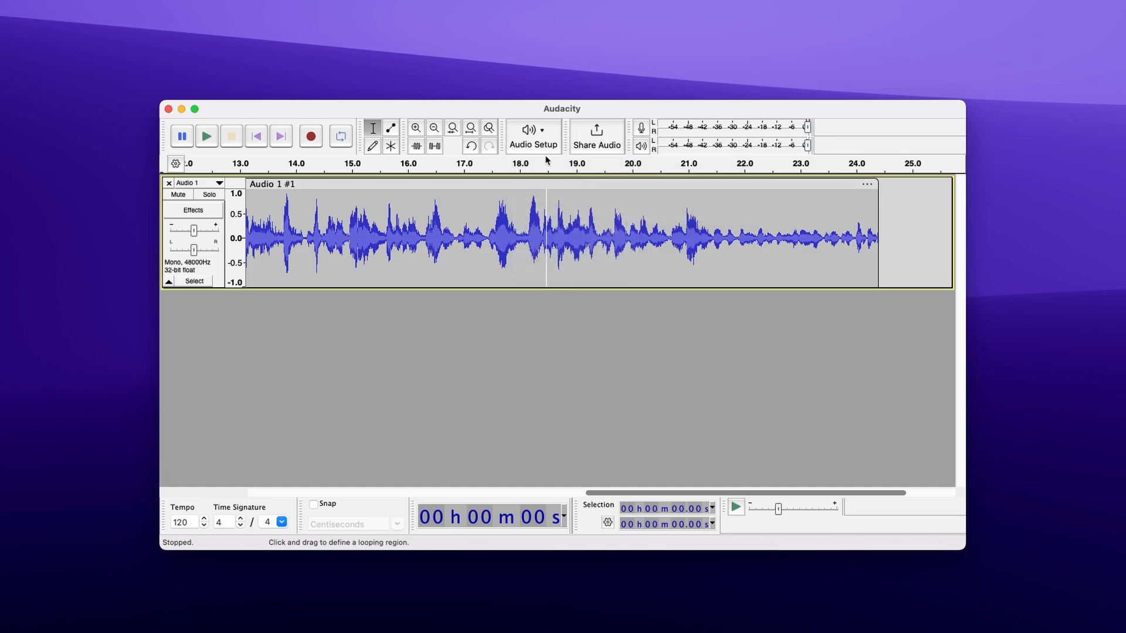
Keep MacBook Pro Microphone as the recording device and start recording
left_click(533, 136)
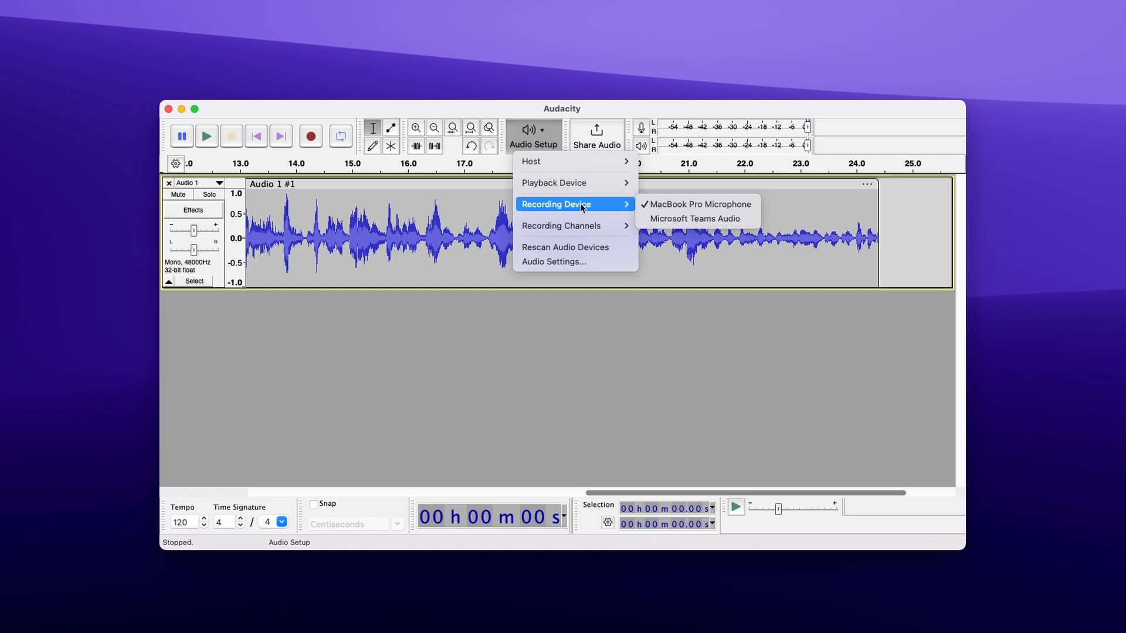
mouse_move(697, 204)
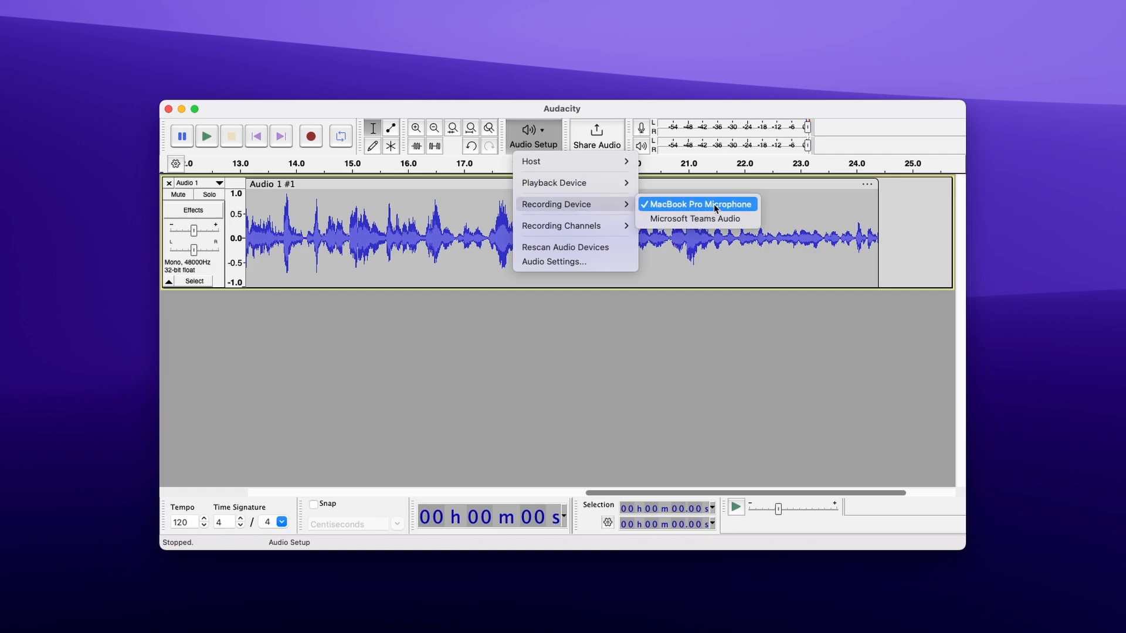
left_click(696, 204)
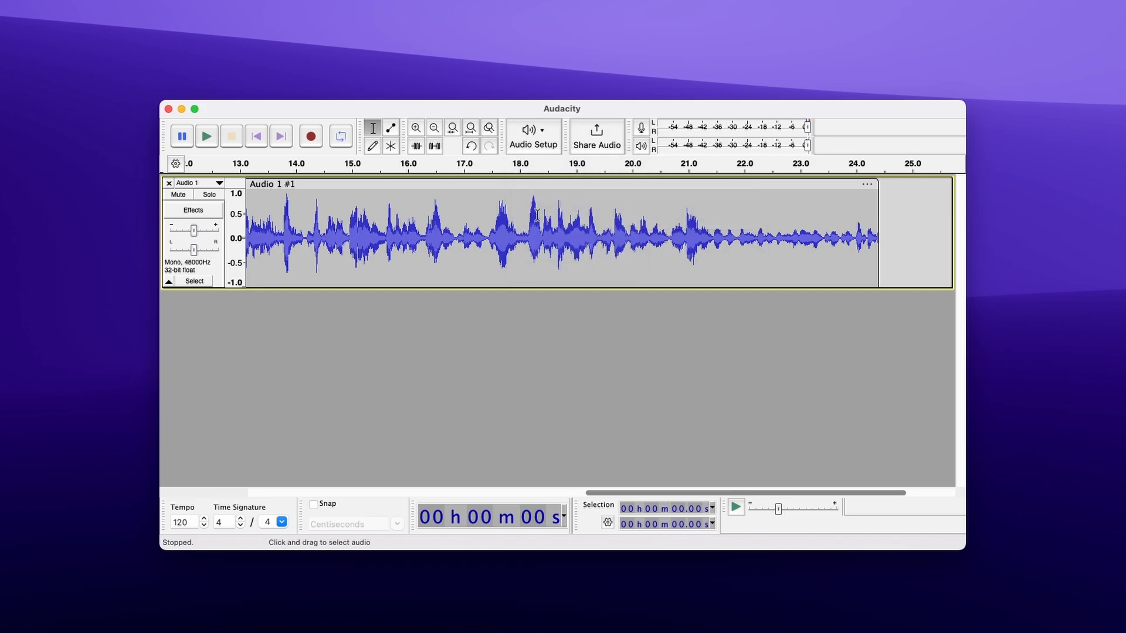
left_click(310, 136)
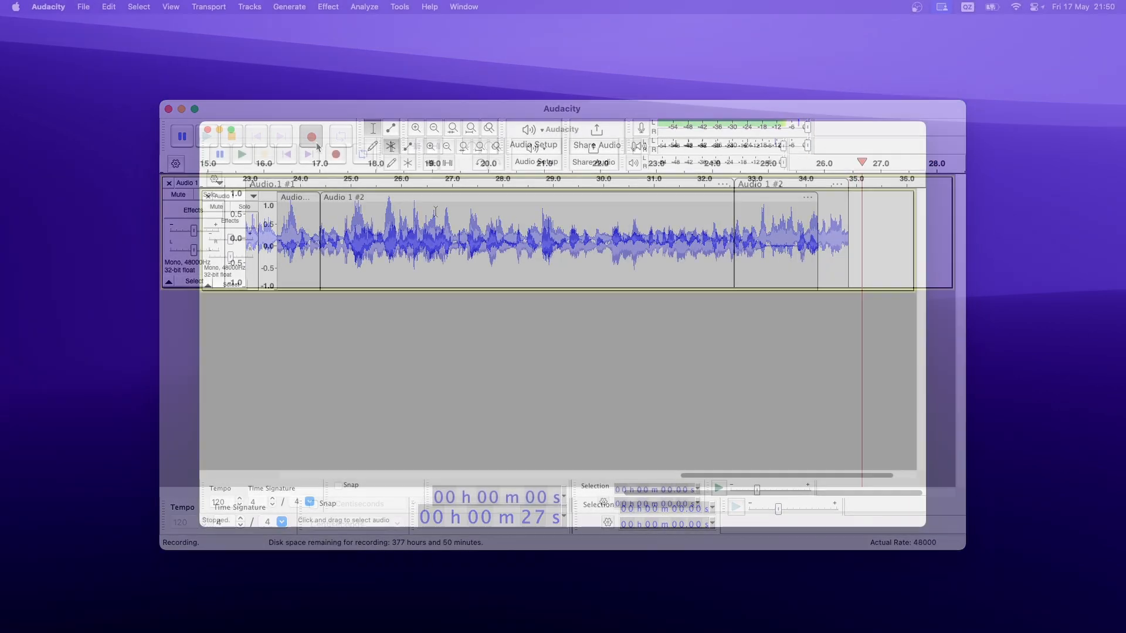
Apply Loudness Normalization from Volume and Compression to the Audio 1 #2 clip
left_click(364, 7)
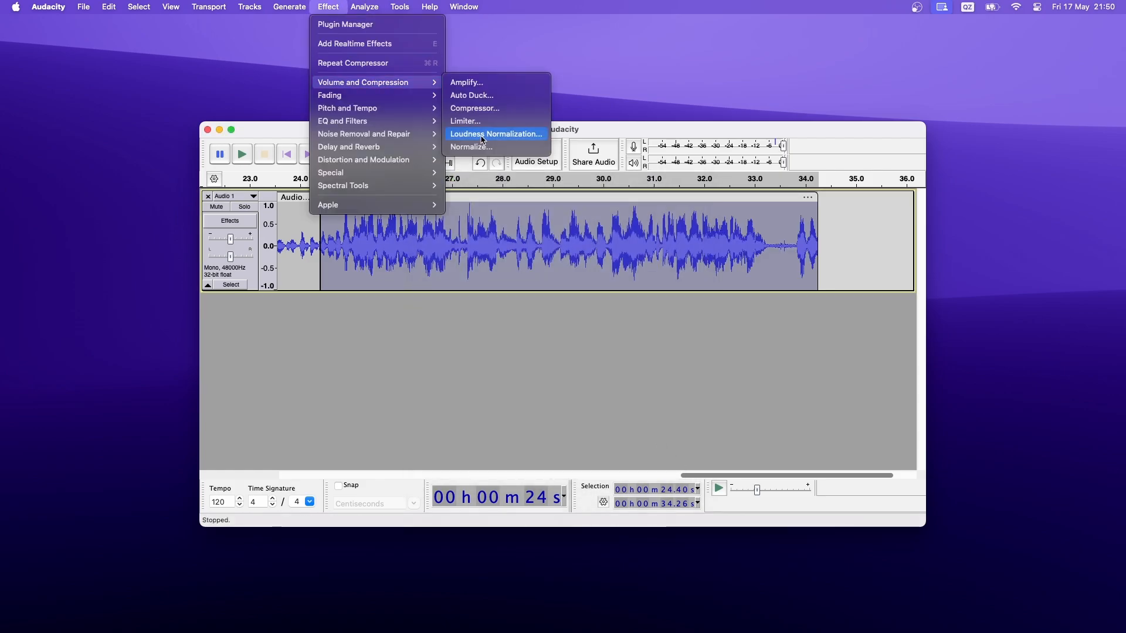
left_click(495, 134)
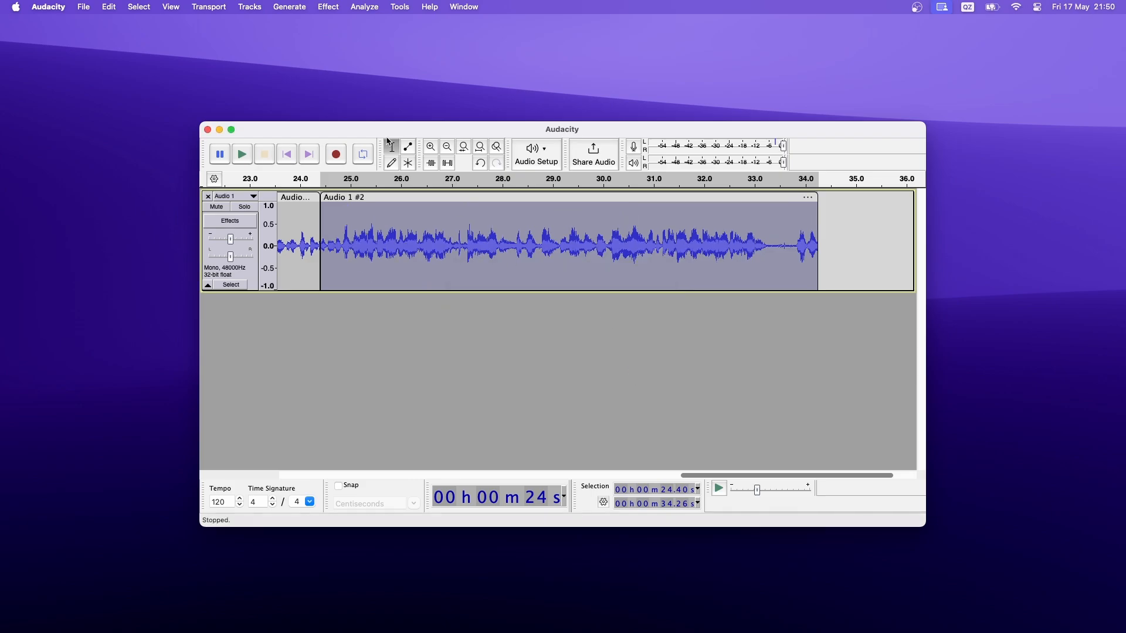
left_click(327, 7)
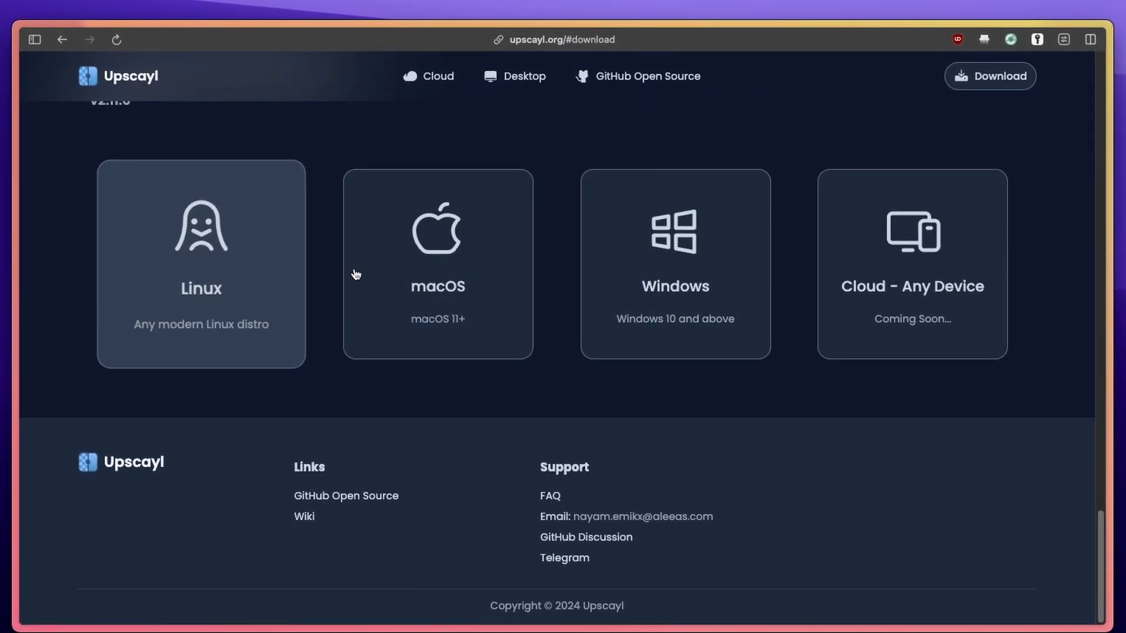
mouse_move(946, 280)
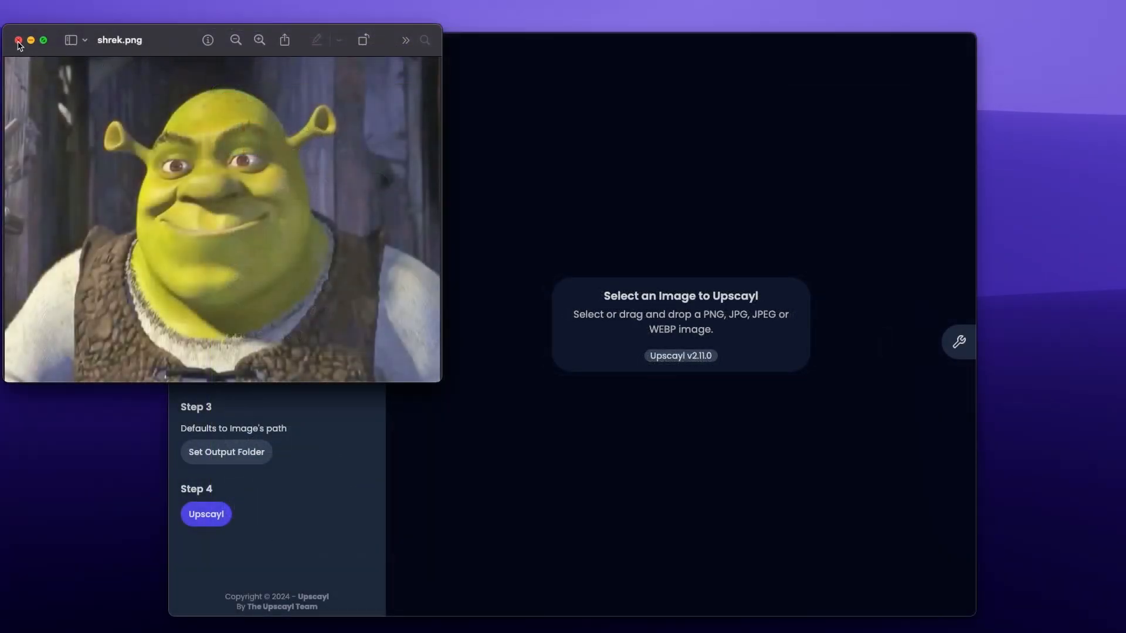
Load shrek.png from Downloads and keep General Photo (Real-ESRGAN) for the 4x upscale
left_click(18, 39)
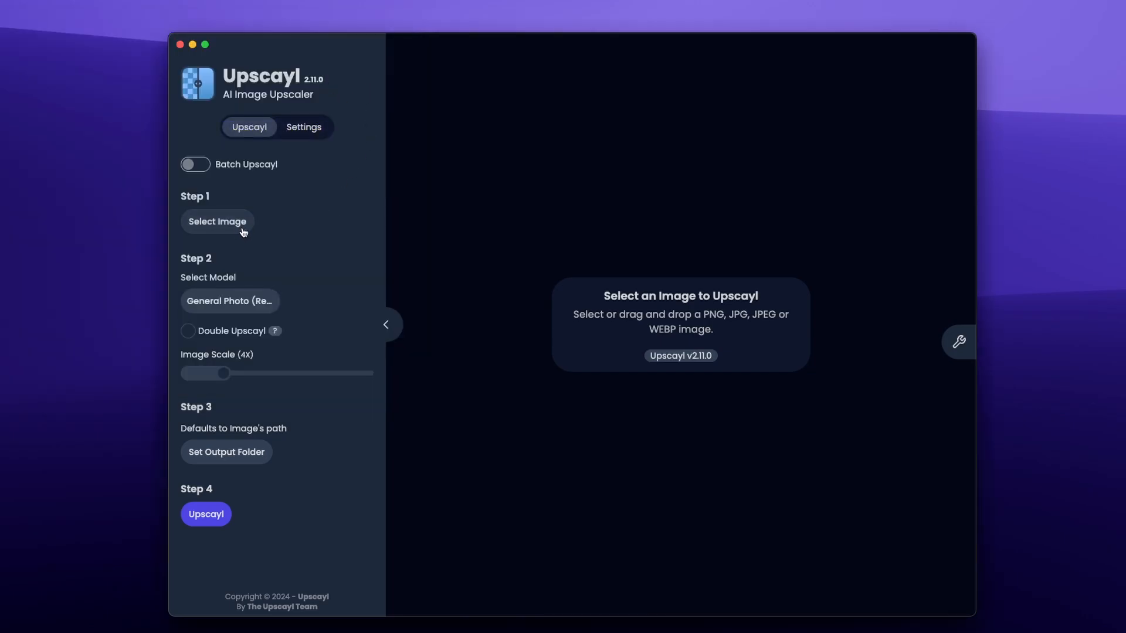
left_click(217, 222)
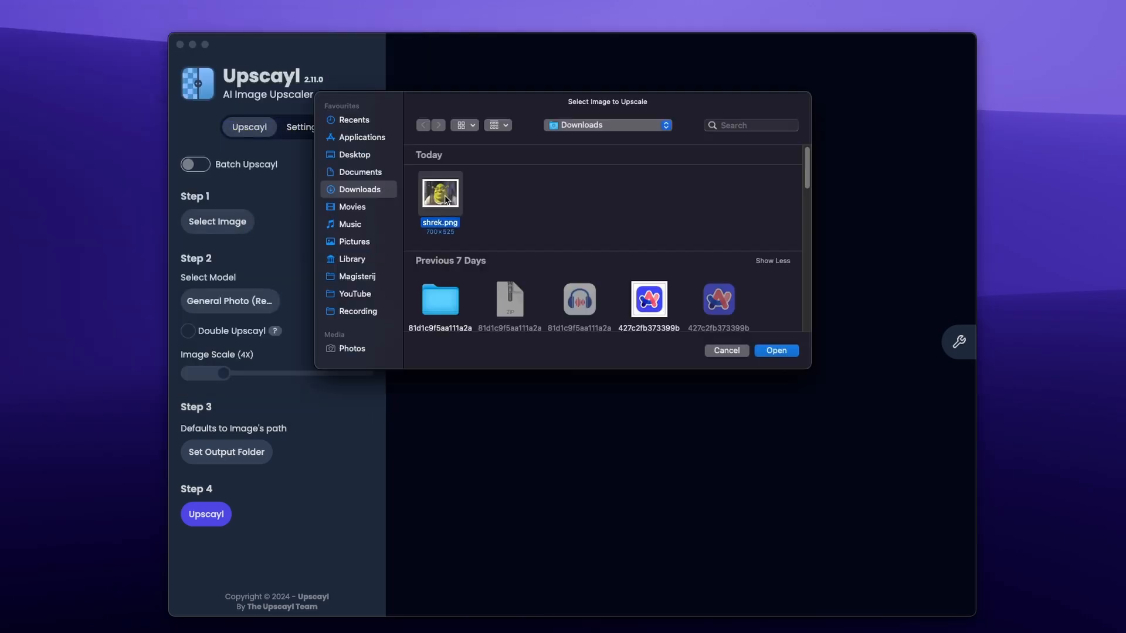
mouse_move(775, 351)
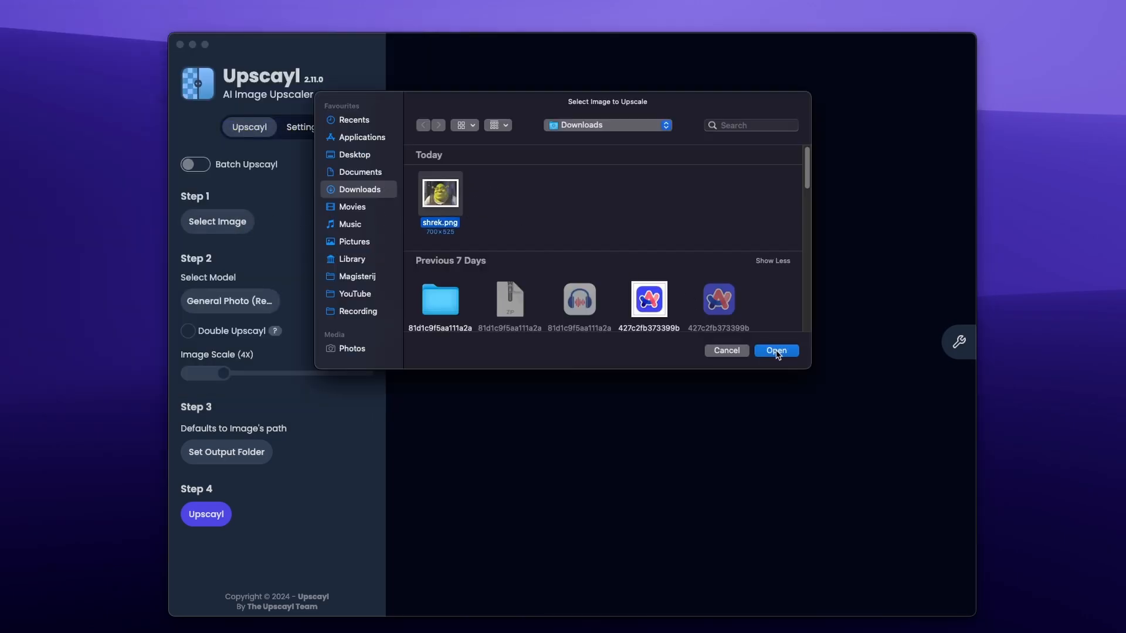
left_click(775, 350)
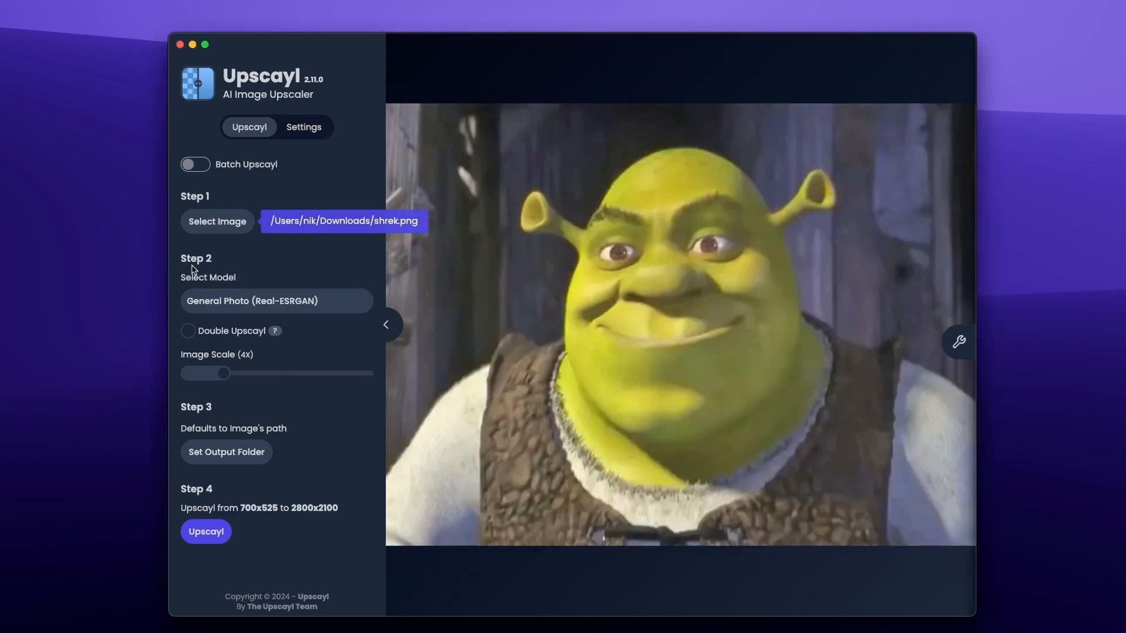
mouse_move(269, 303)
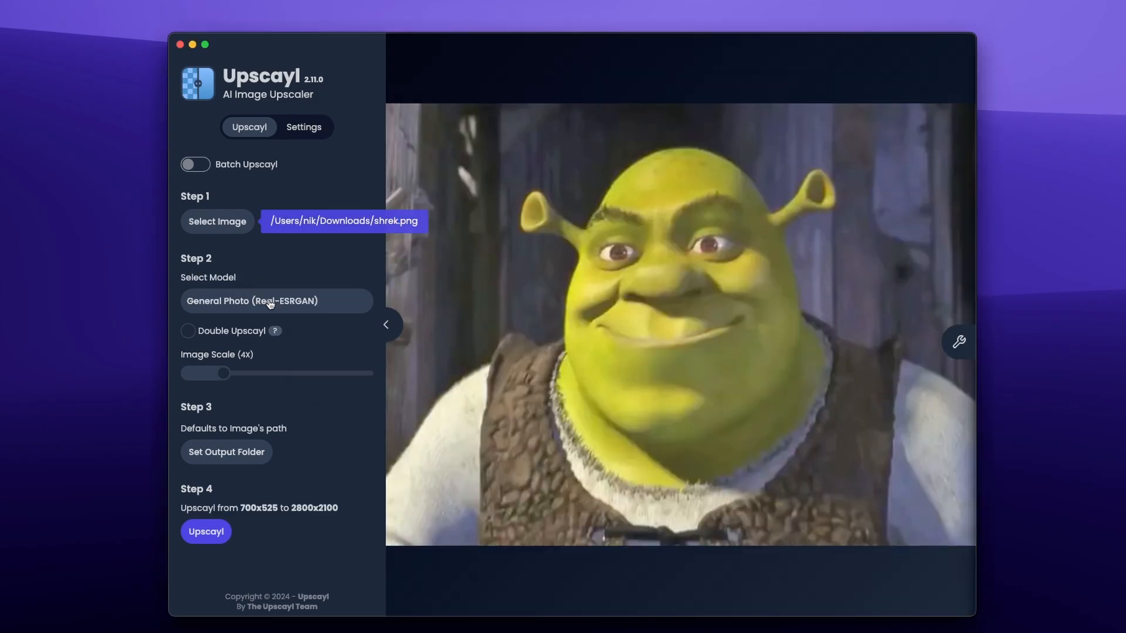
left_click(275, 301)
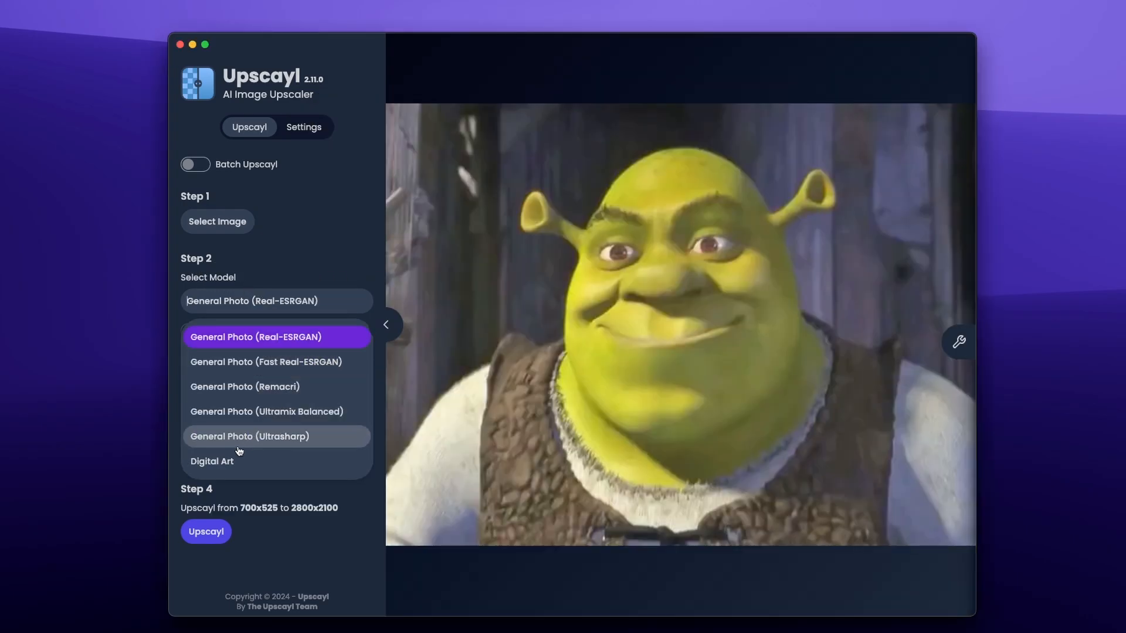
mouse_move(237, 461)
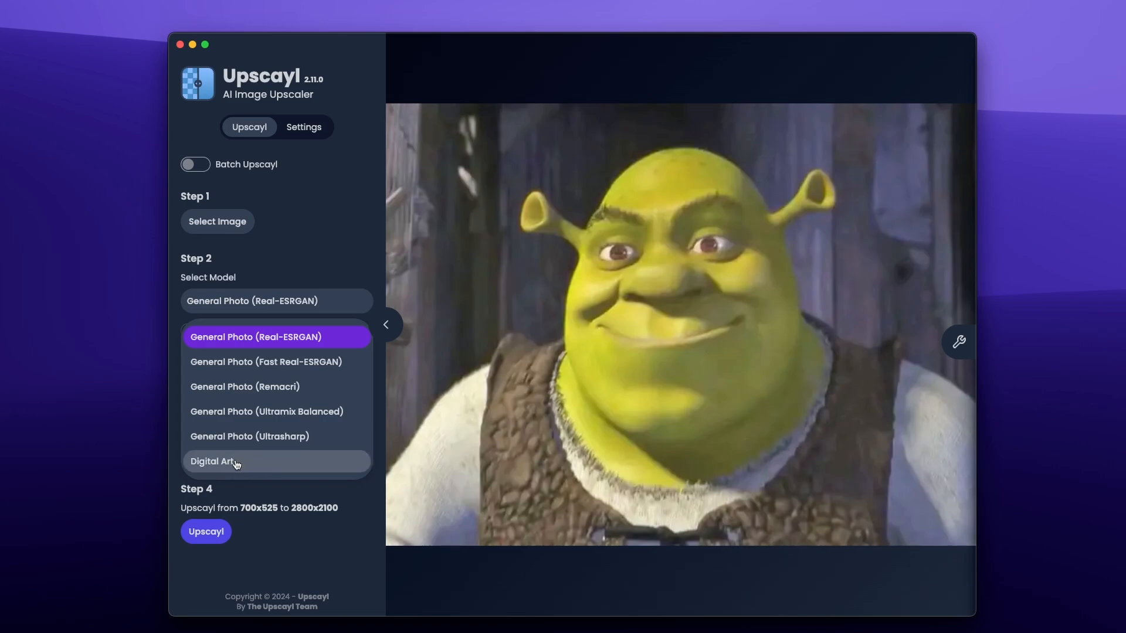
mouse_move(276, 336)
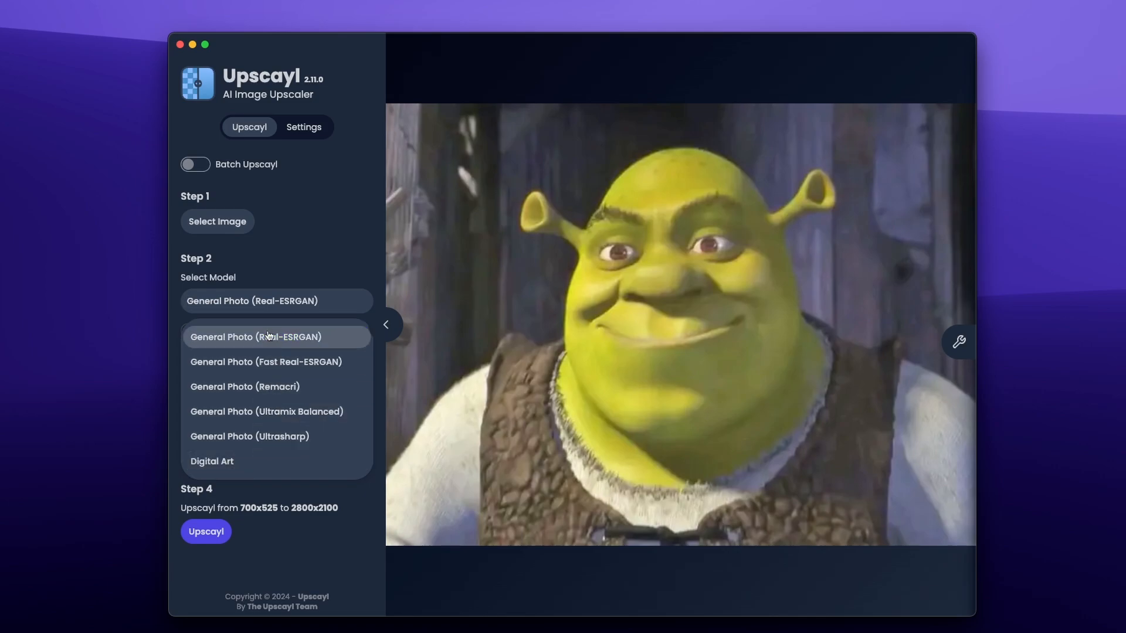
mouse_move(264, 345)
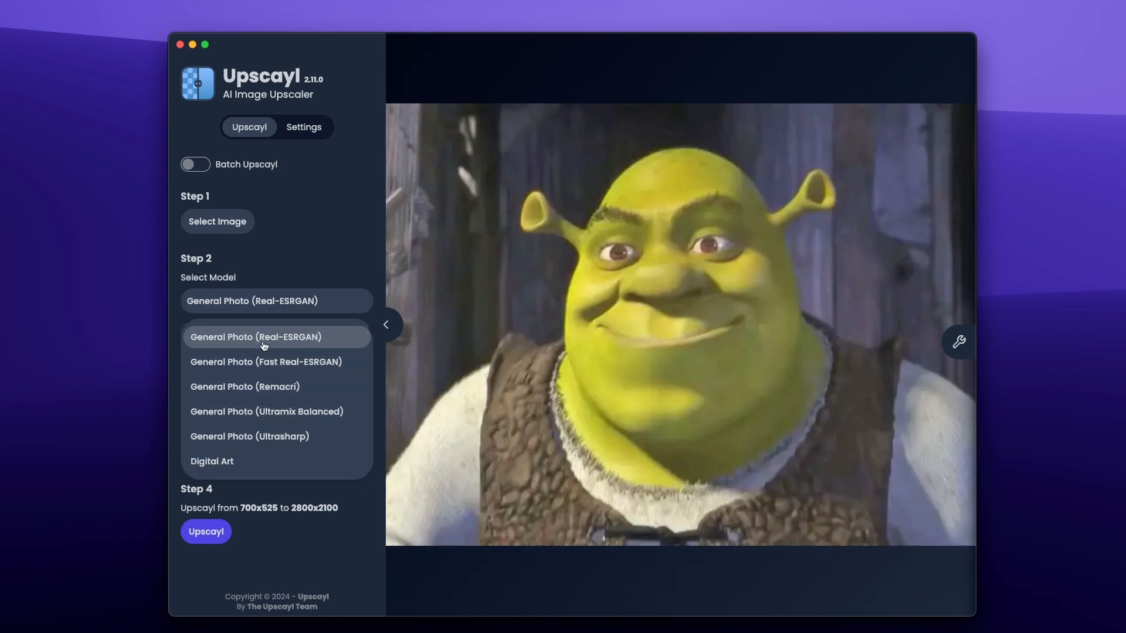
left_click(255, 336)
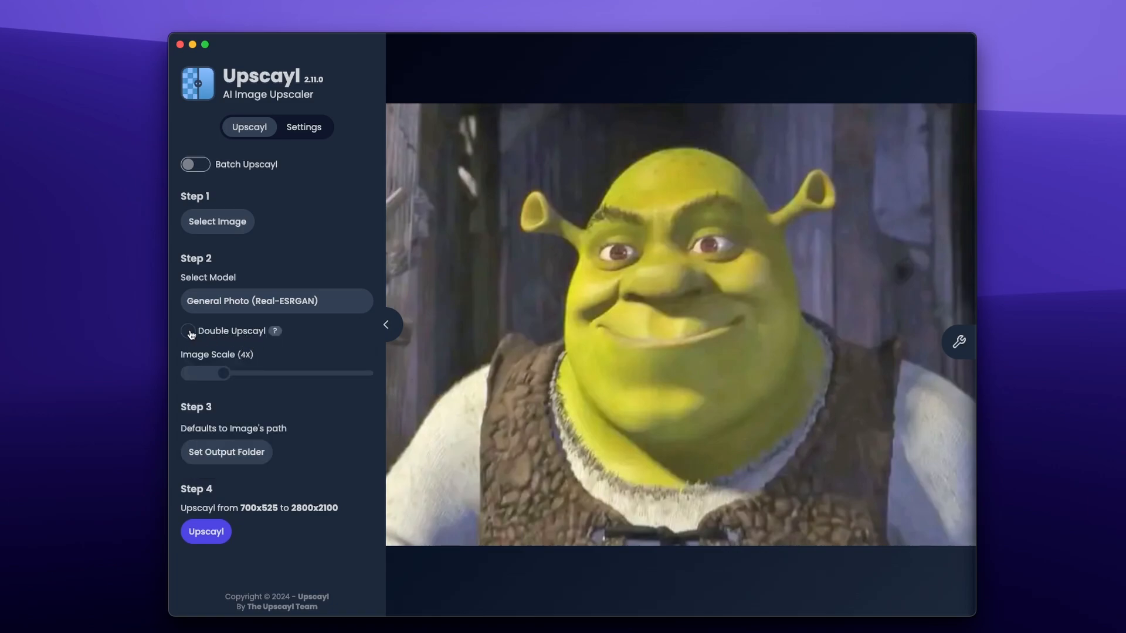
mouse_move(275, 331)
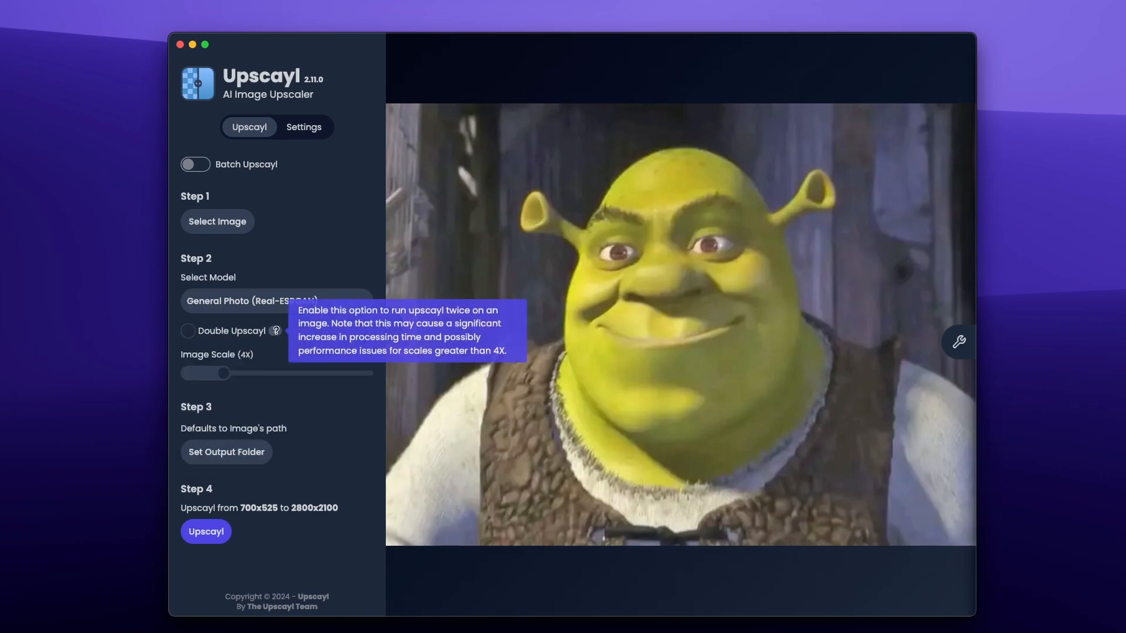
mouse_move(191, 362)
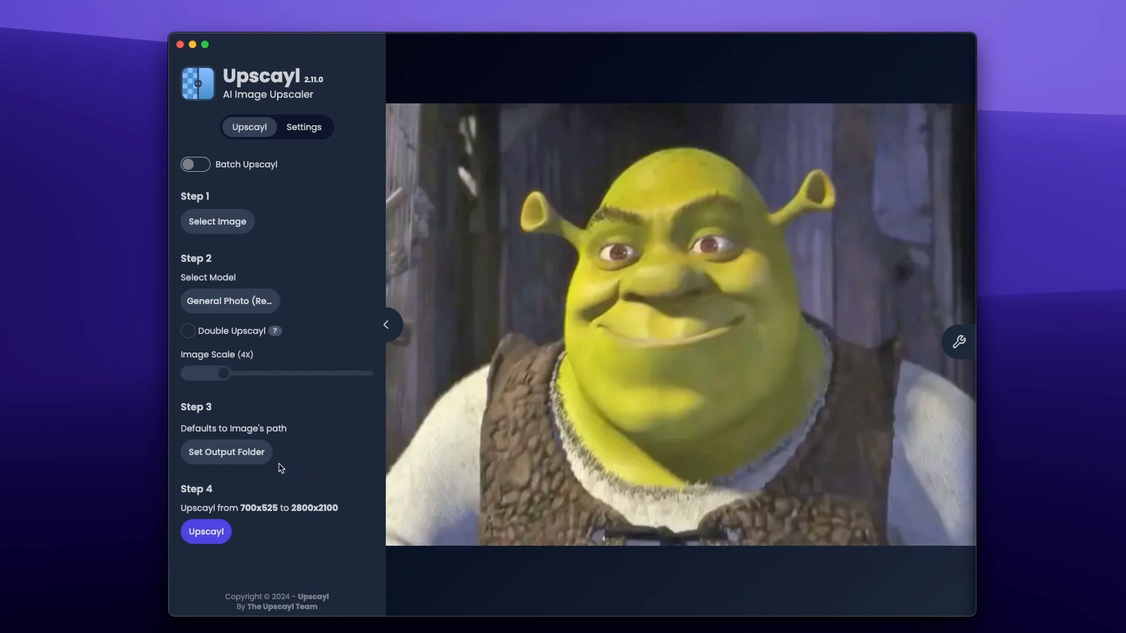
mouse_move(260, 559)
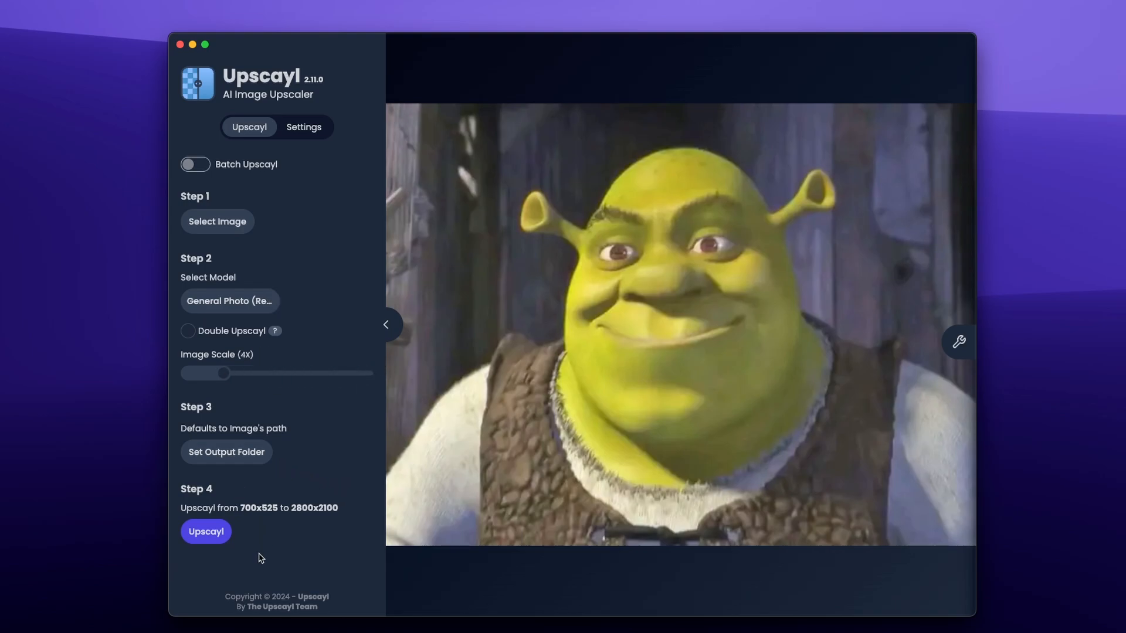
mouse_move(207, 533)
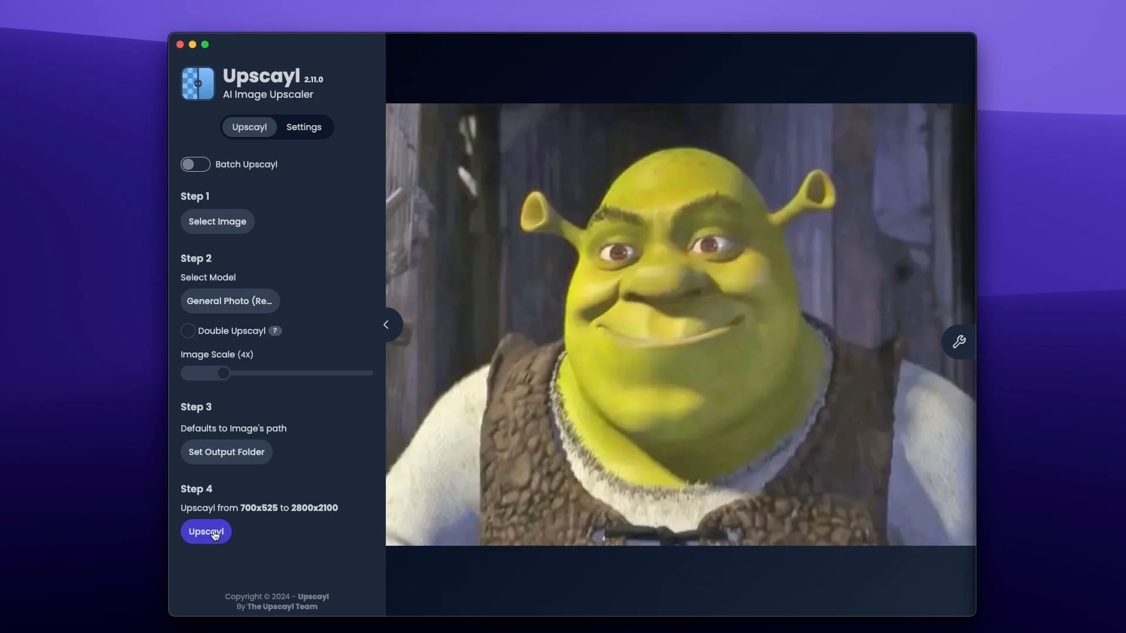
Start the Upscayl run on shrek.png to produce a 2800x2100 image
left_click(206, 532)
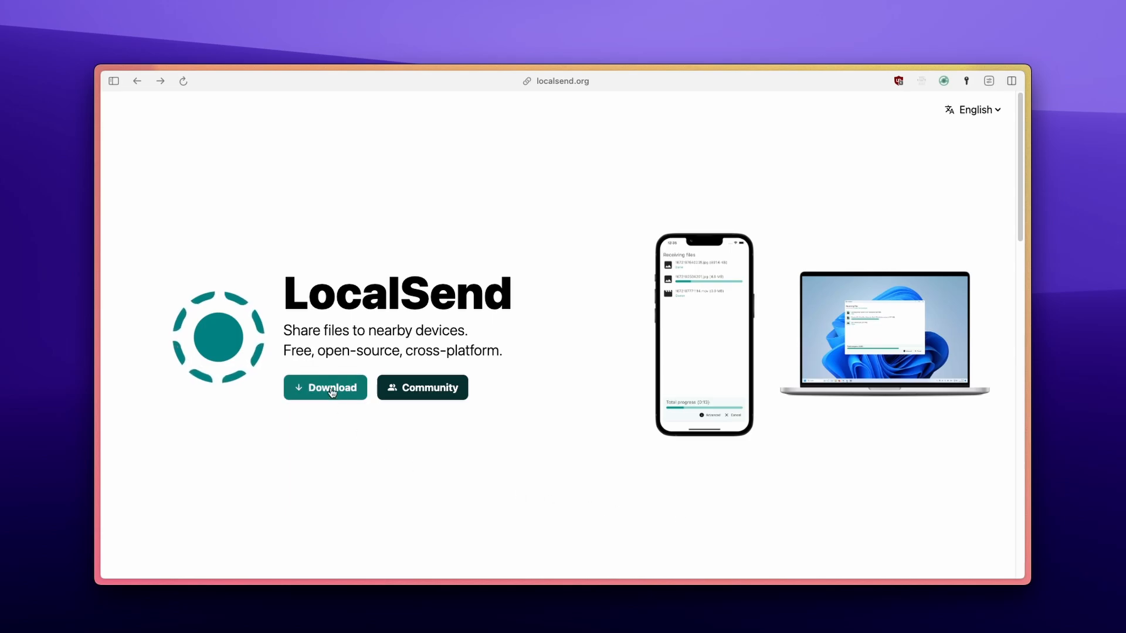
View LocalSend's macOS download options on localsend.org, then show the app's Send screen
left_click(324, 388)
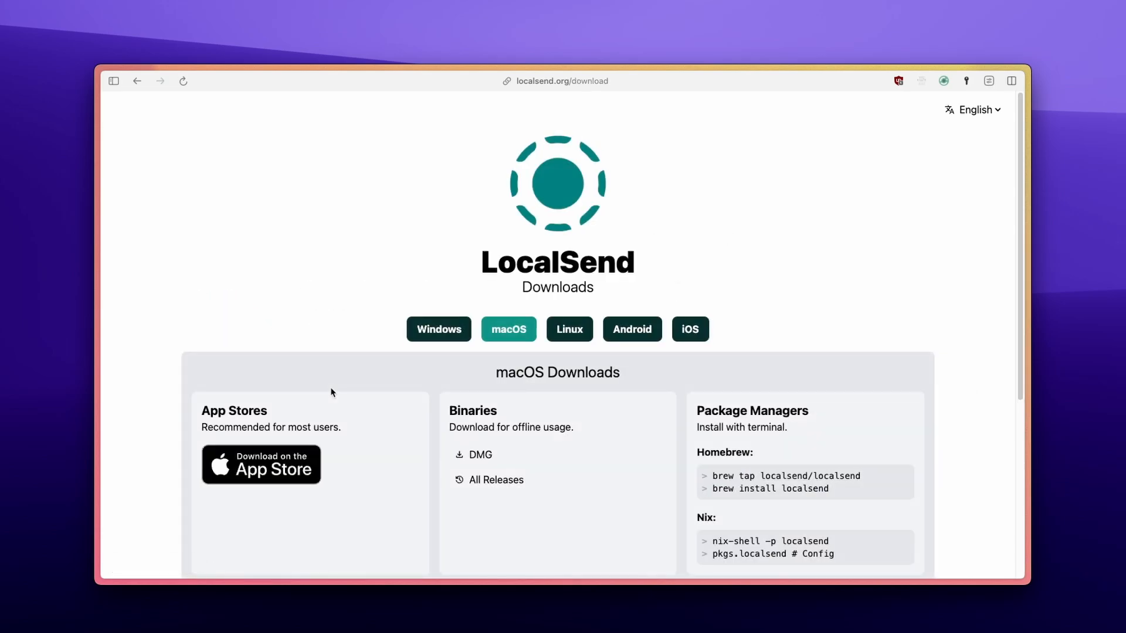
scroll("down", 3)
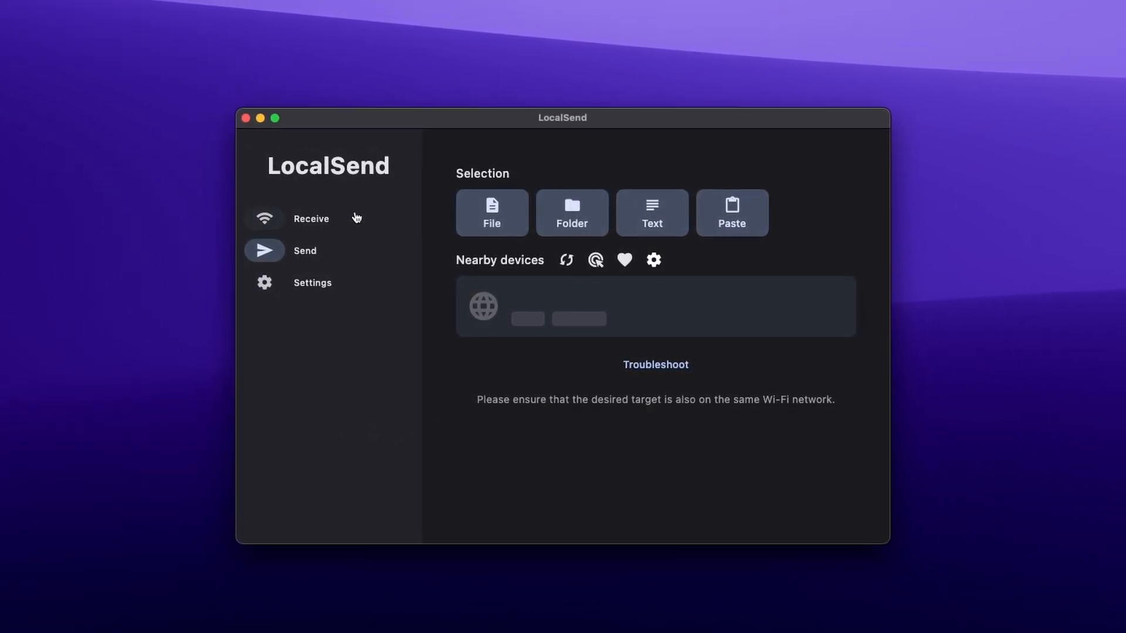
left_click(311, 218)
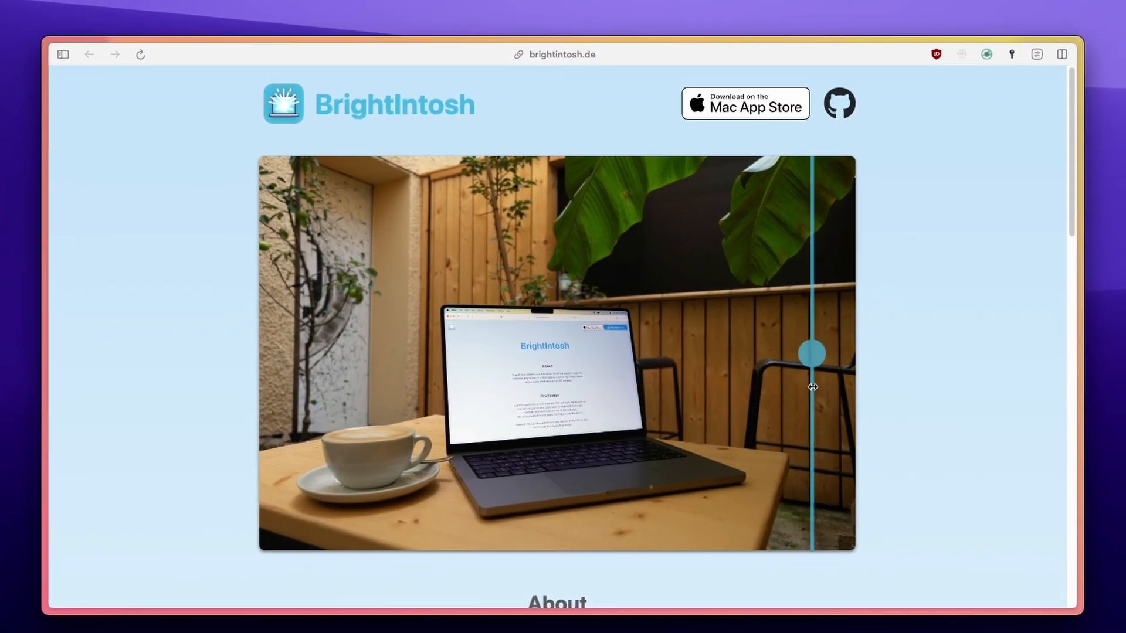
Browse brightintosh.de past Compatibility and show BrightIntosh's General settings for brightness, automation and shortcuts
scroll("down", 3)
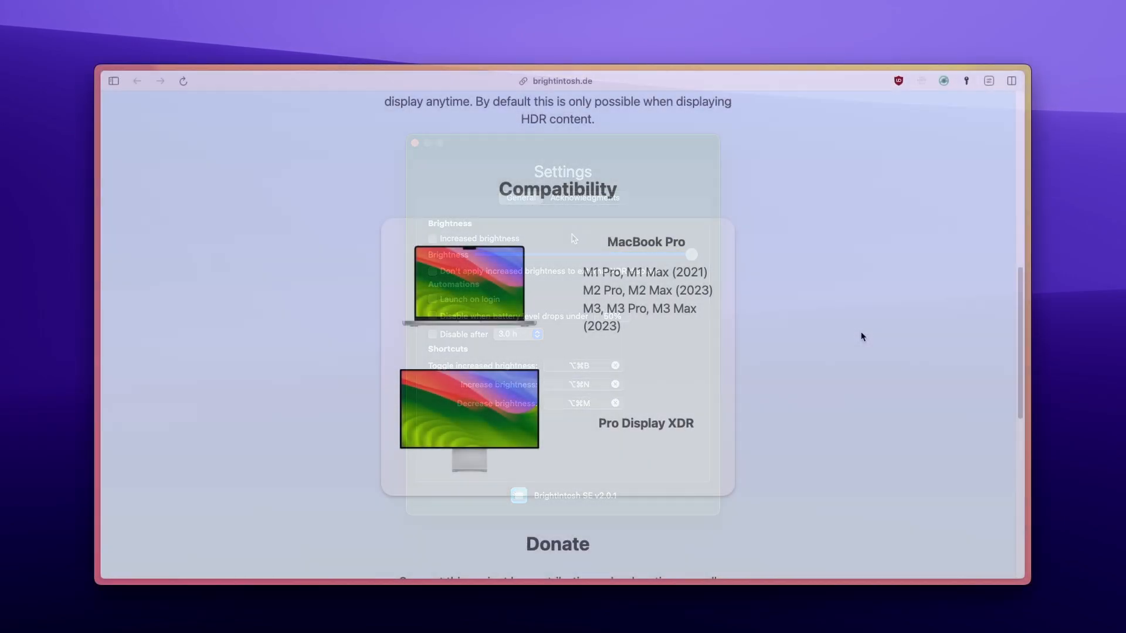
scroll("down", 3)
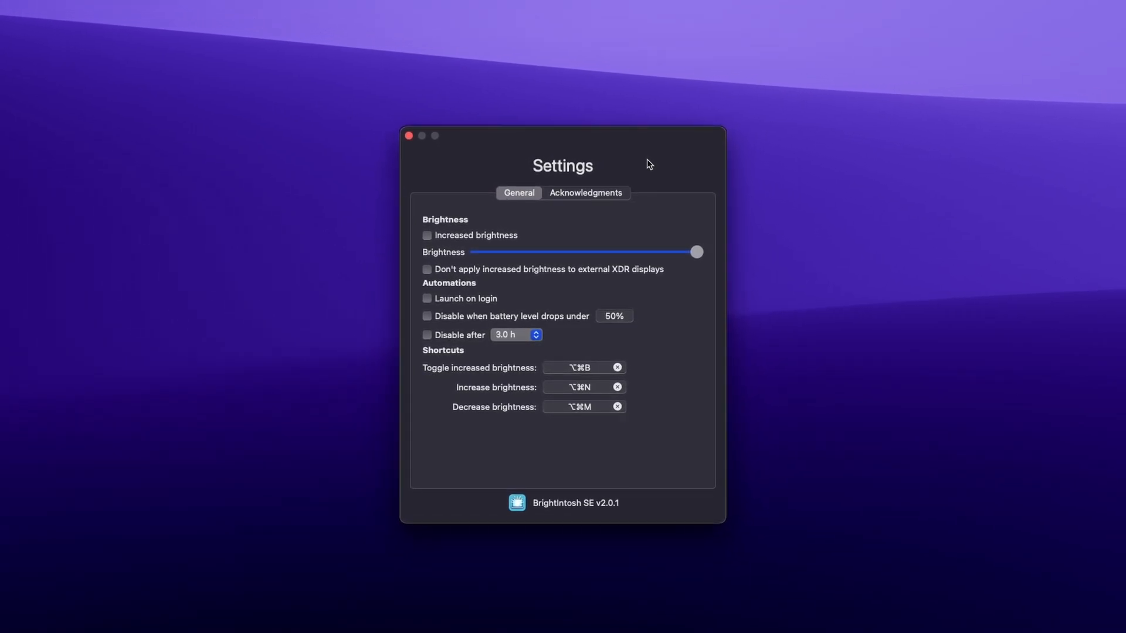
left_click(586, 192)
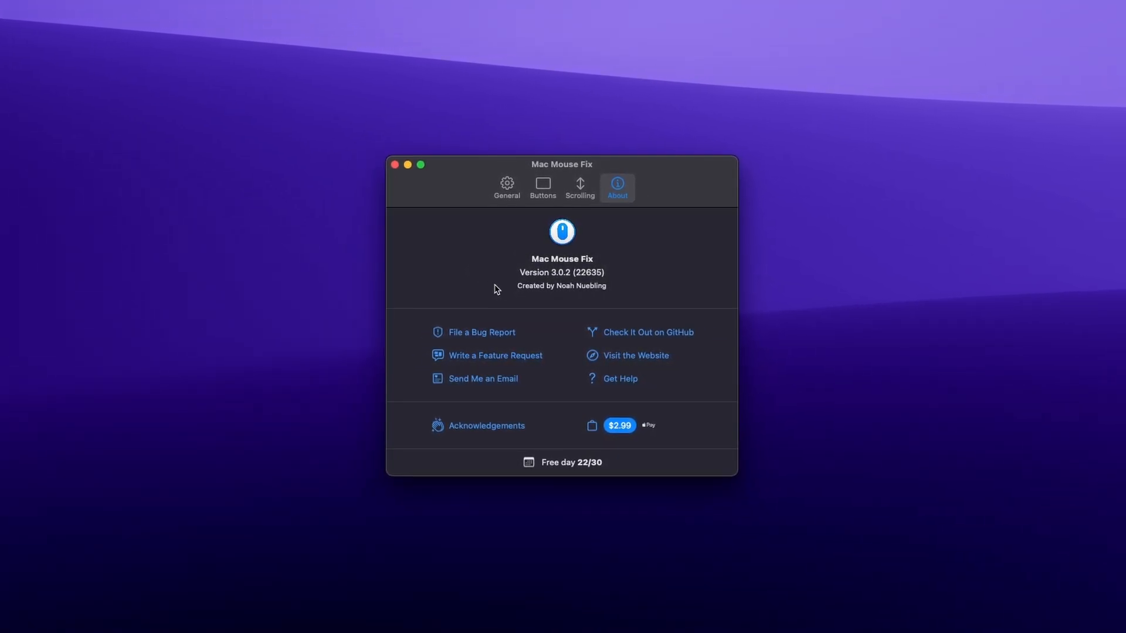
Show Mac Mouse Fix scrolling settings: Trackpad Simulation on, Reverse Direction toggled, speed kept at Medium
left_click(578, 187)
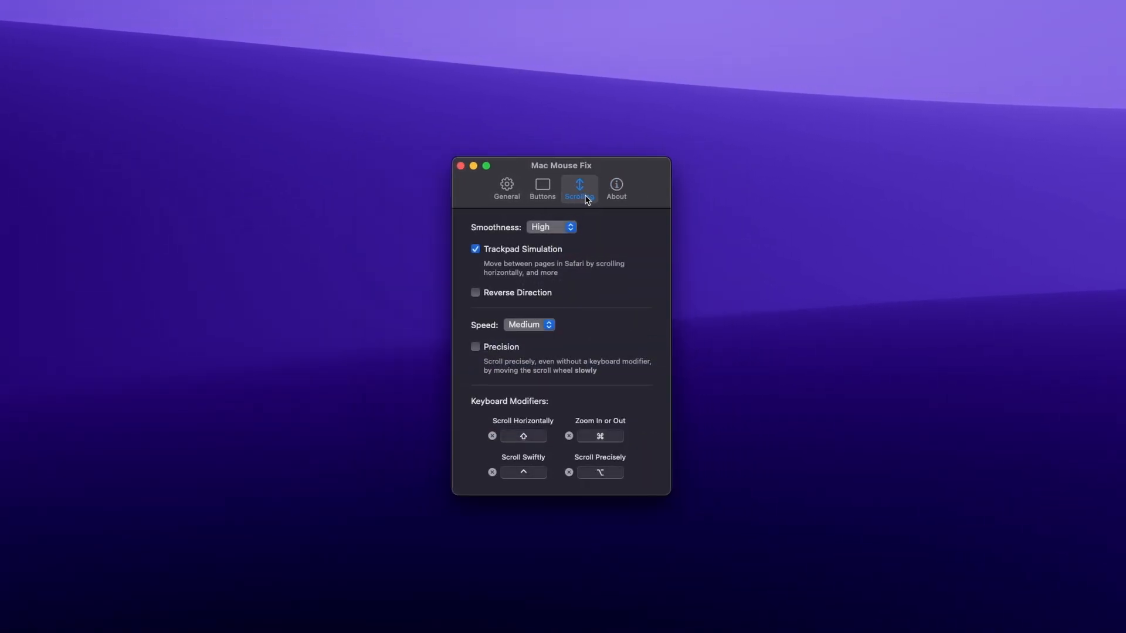
left_click(475, 292)
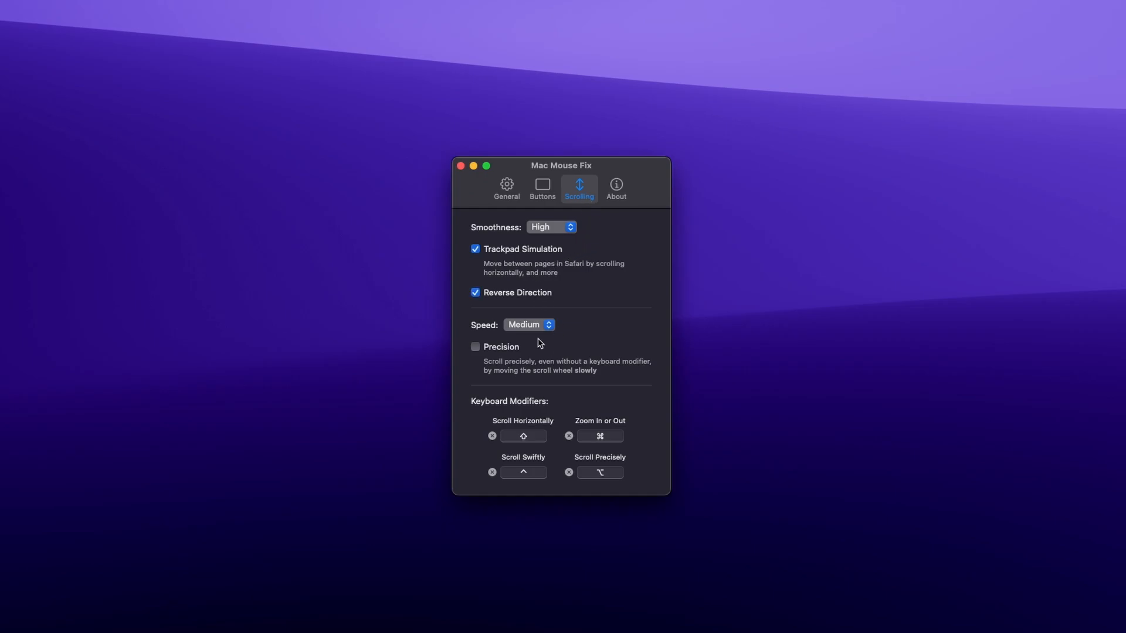
left_click(529, 325)
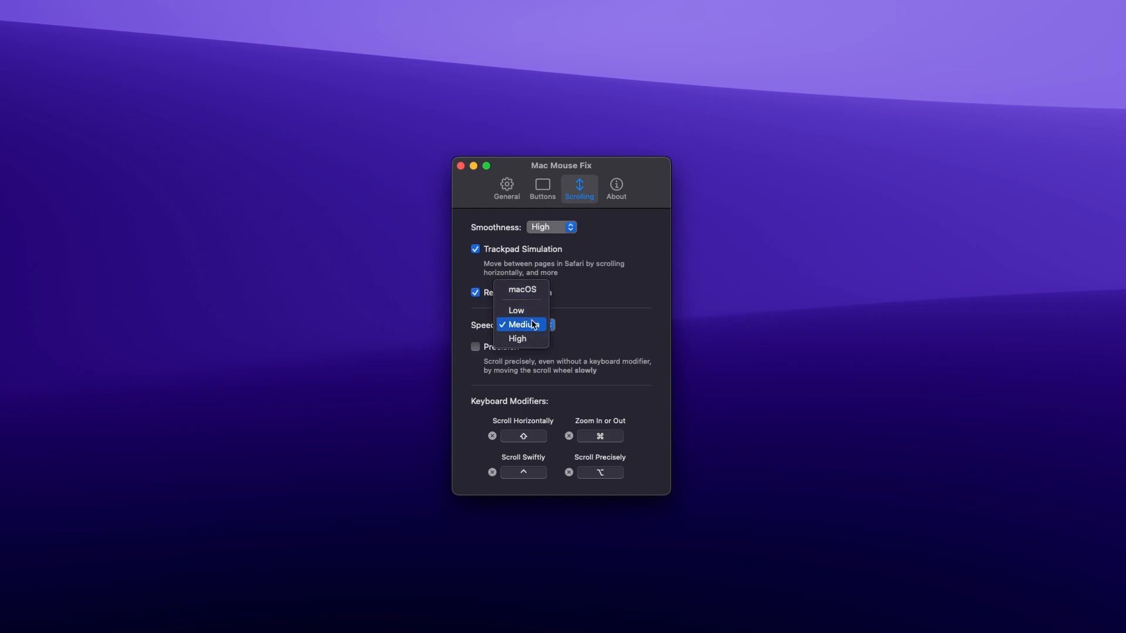
left_click(525, 323)
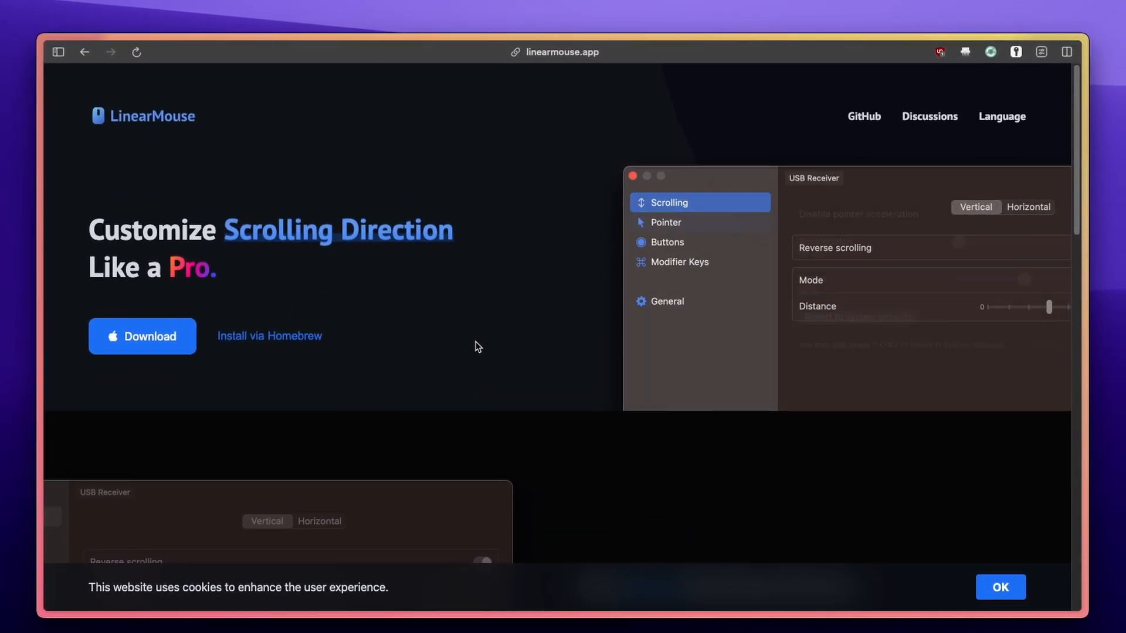
left_click(665, 222)
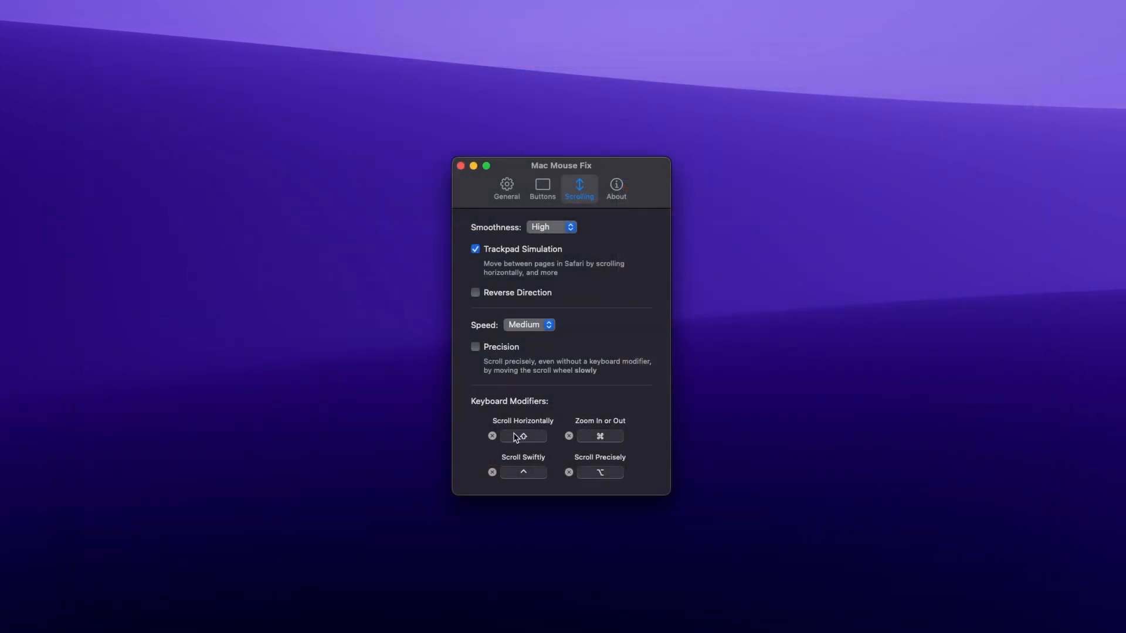
mouse_move(512, 477)
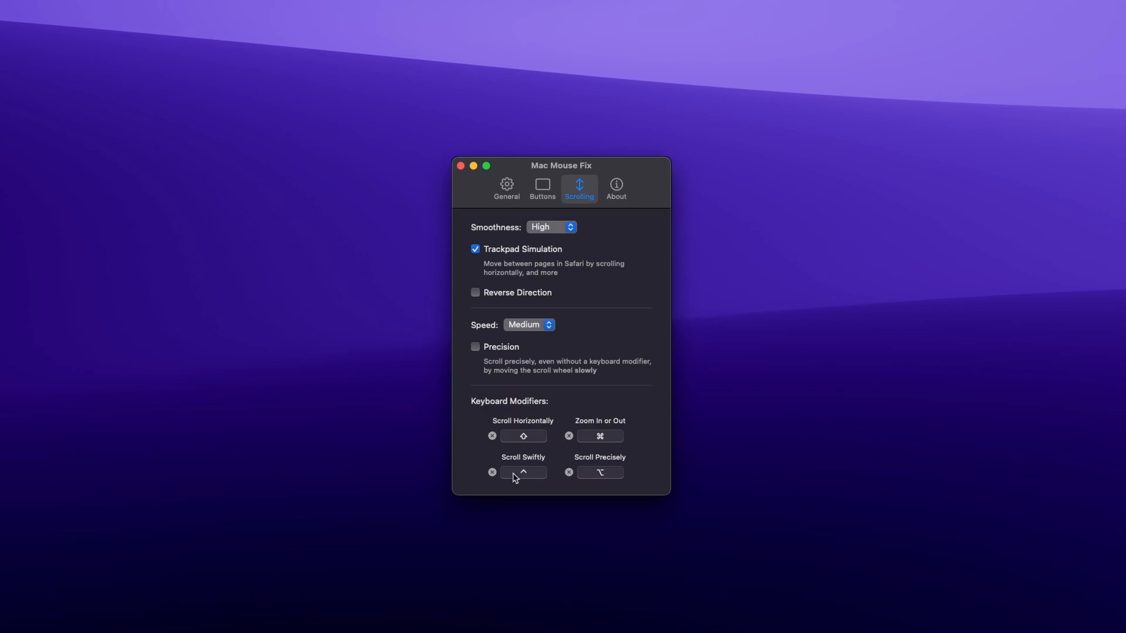
left_click(542, 188)
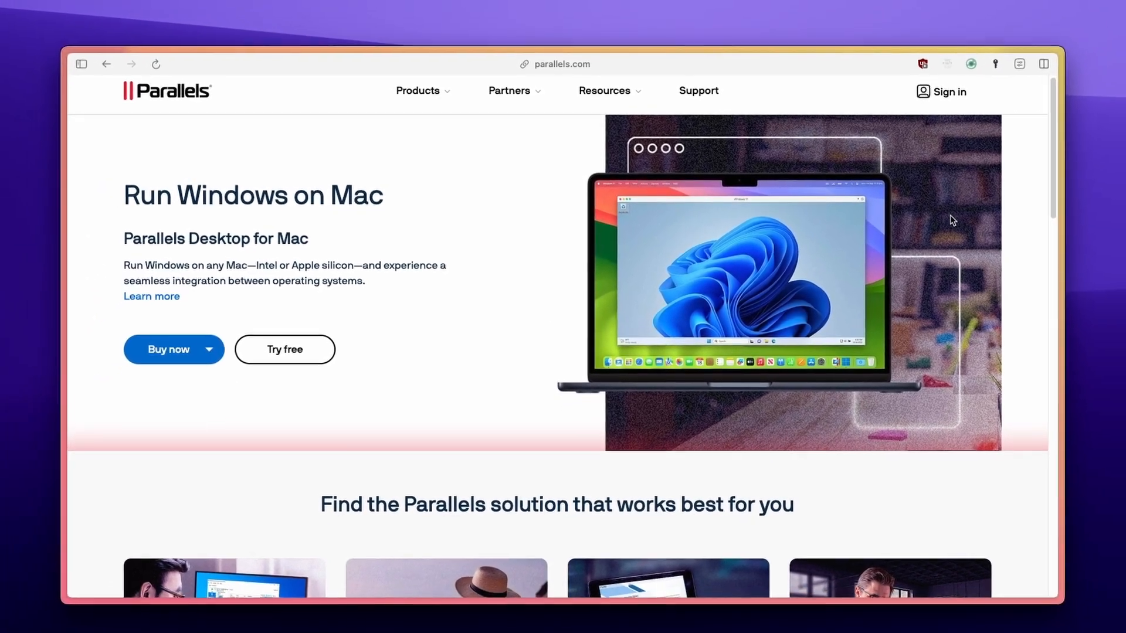
Scroll the Parallels Desktop homepage about running Windows on a Mac
scroll("down", 3)
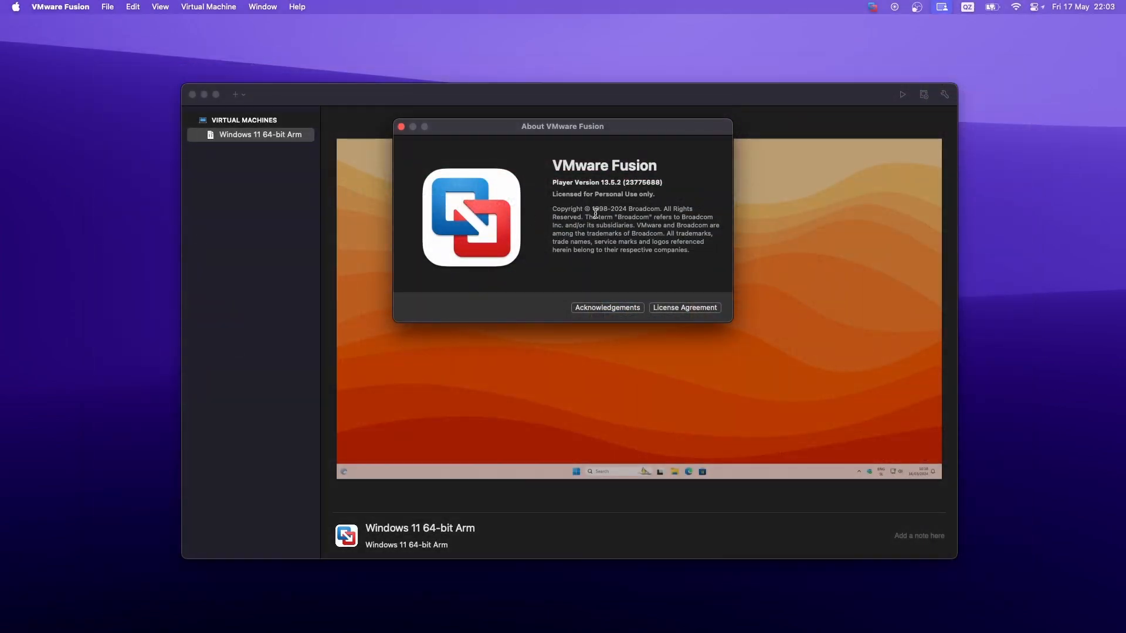
mouse_move(400, 126)
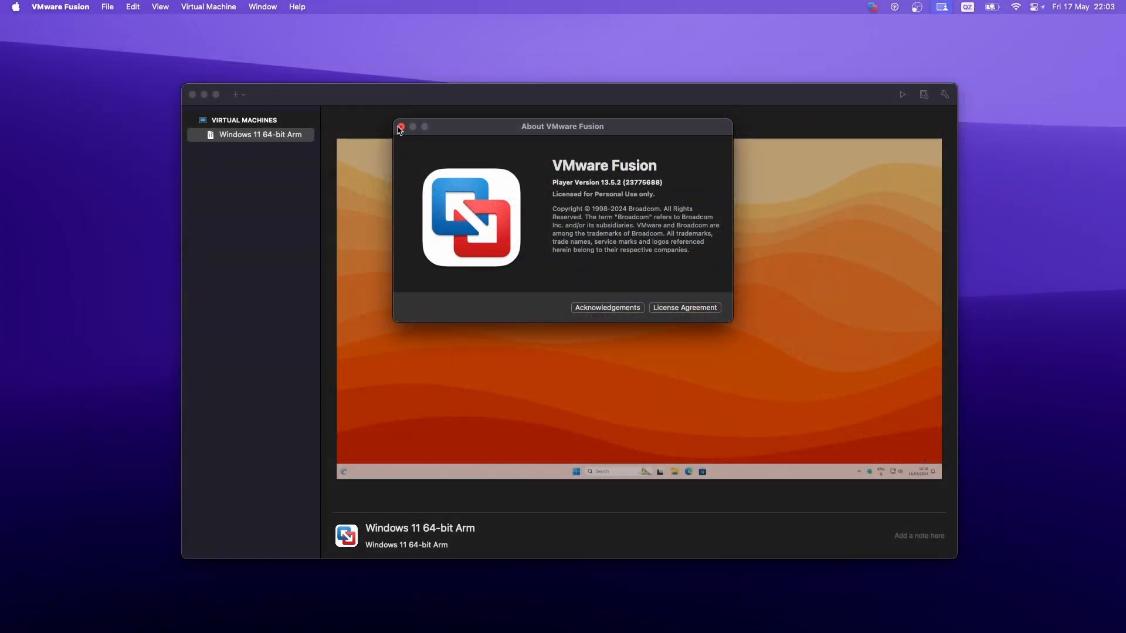
Dismiss About VMware Fusion, run the Windows 11 64-bit Arm VM and browse File Explorer's Gallery
left_click(399, 128)
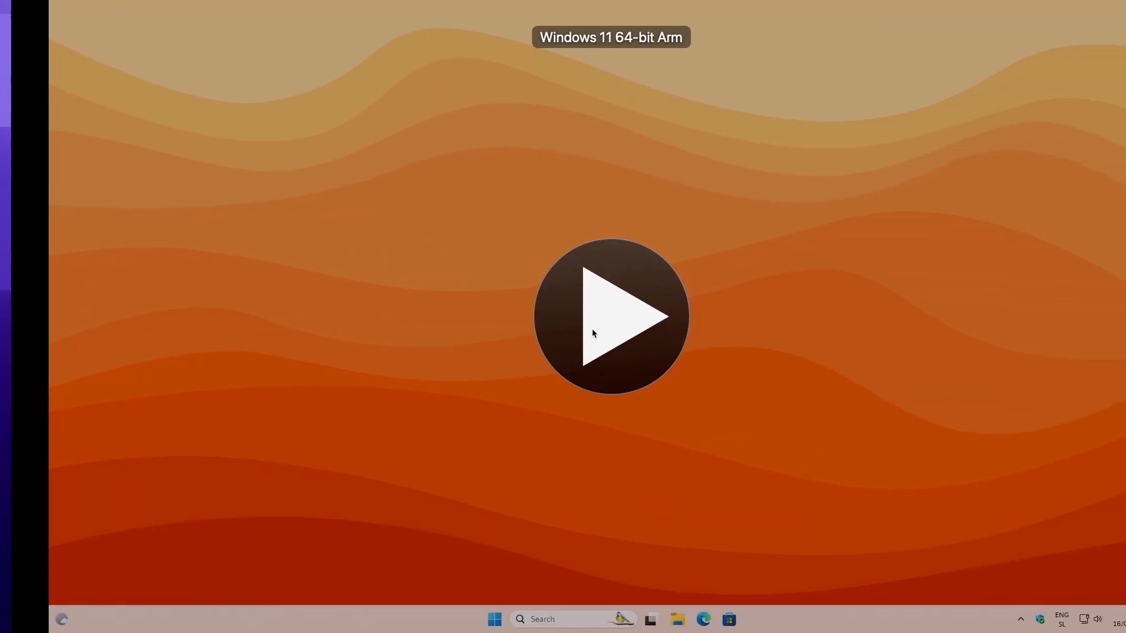
left_click(611, 315)
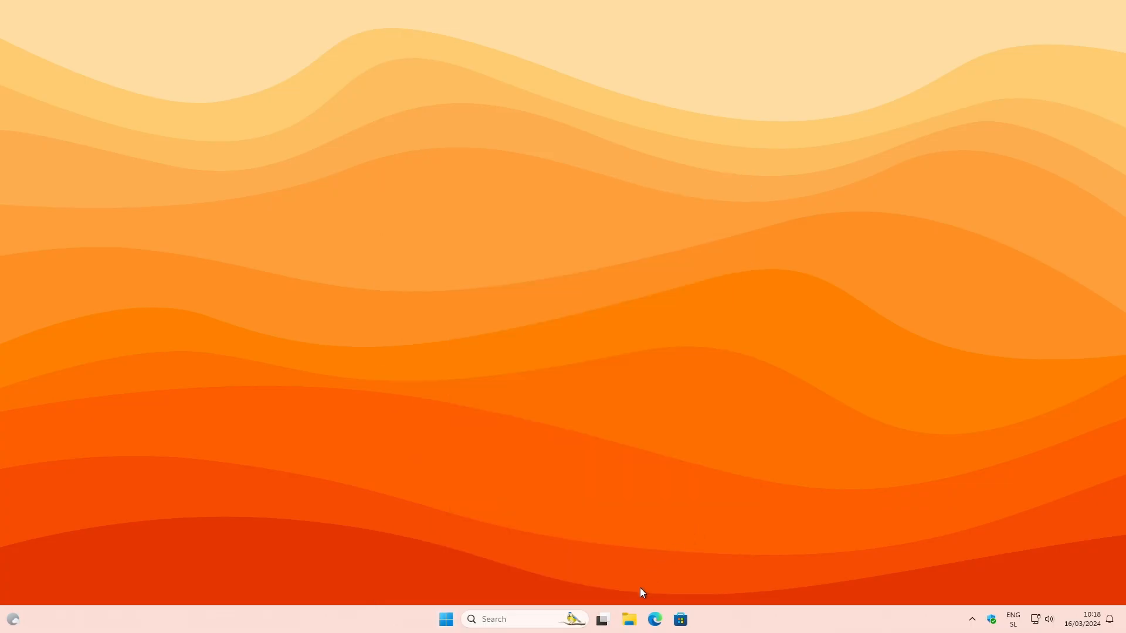
left_click(627, 619)
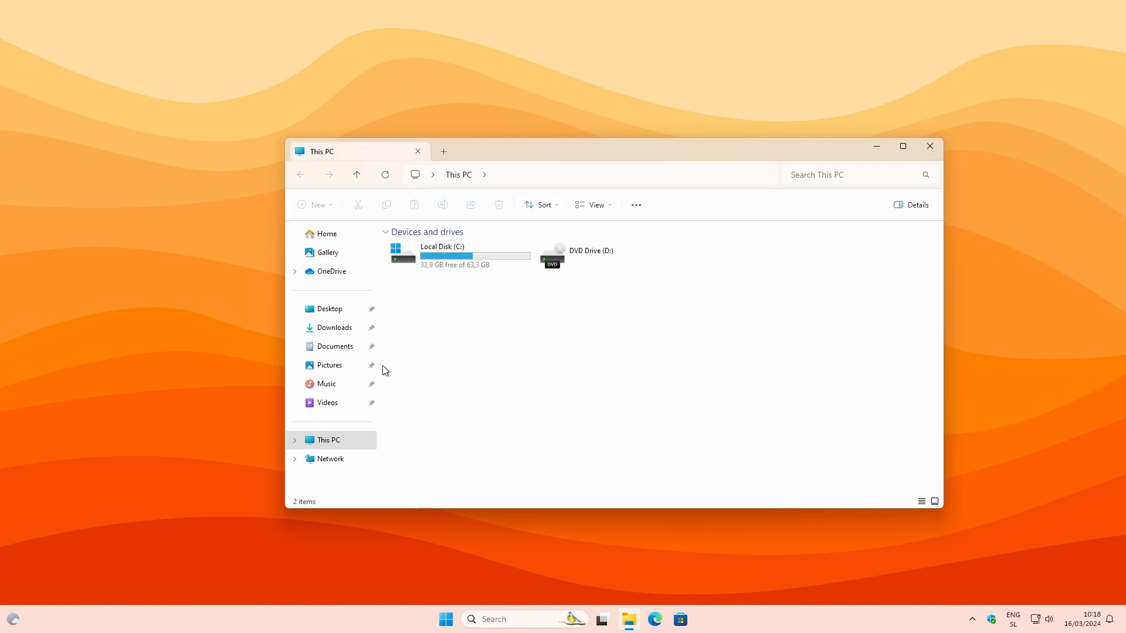
left_click(327, 402)
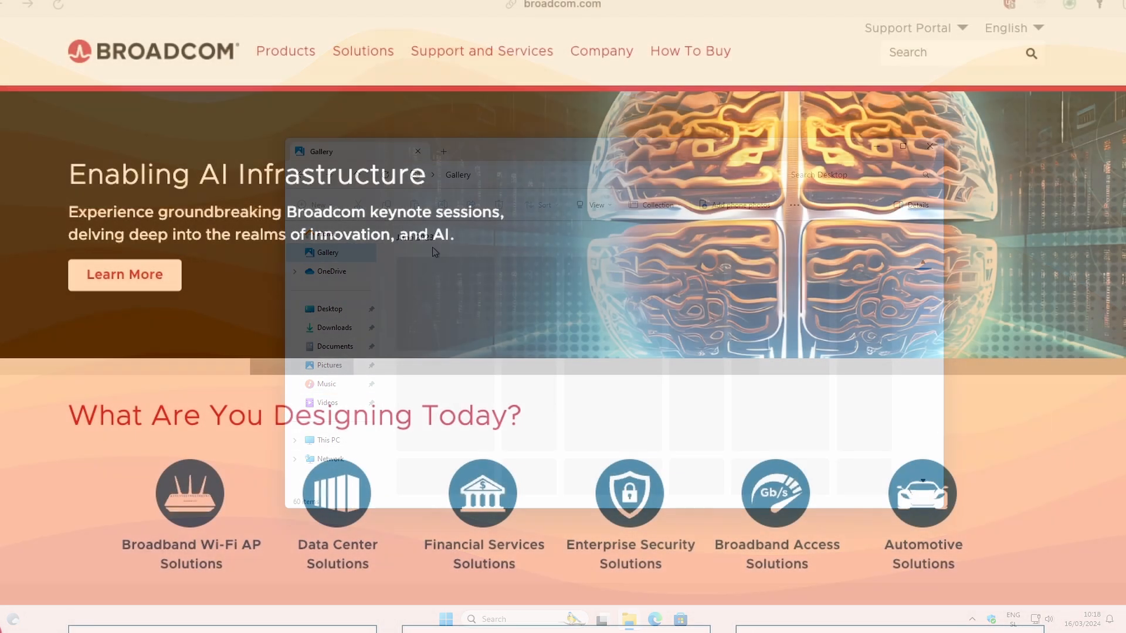
left_click(418, 151)
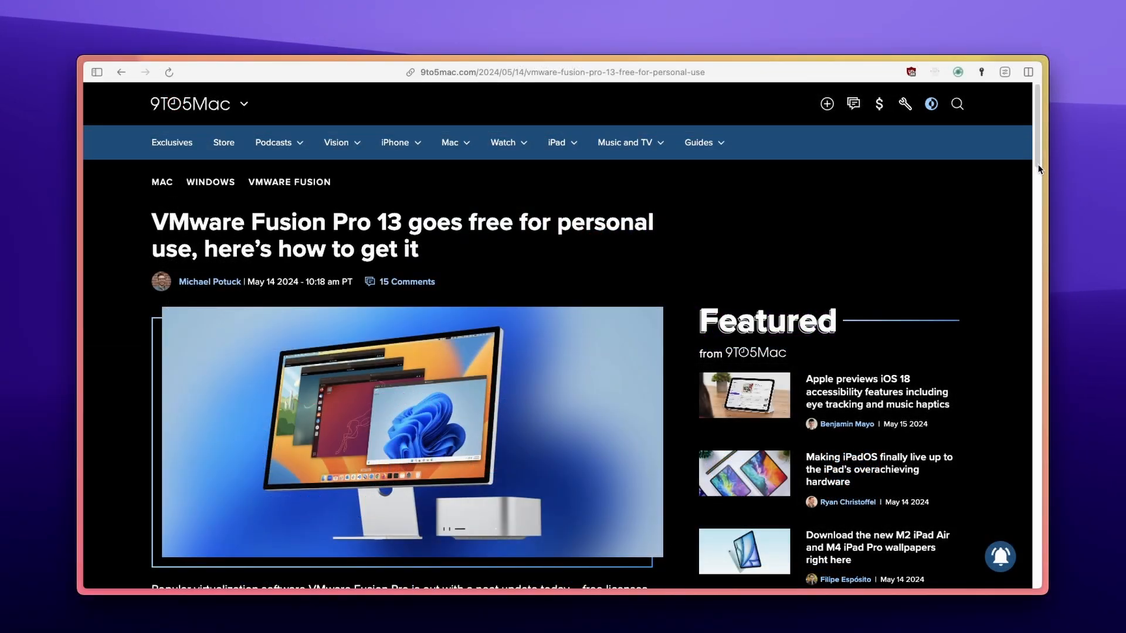
Scroll the 9to5Mac article to 'How to download Fusion Pro 13 on Mac for free'
scroll("down", 3)
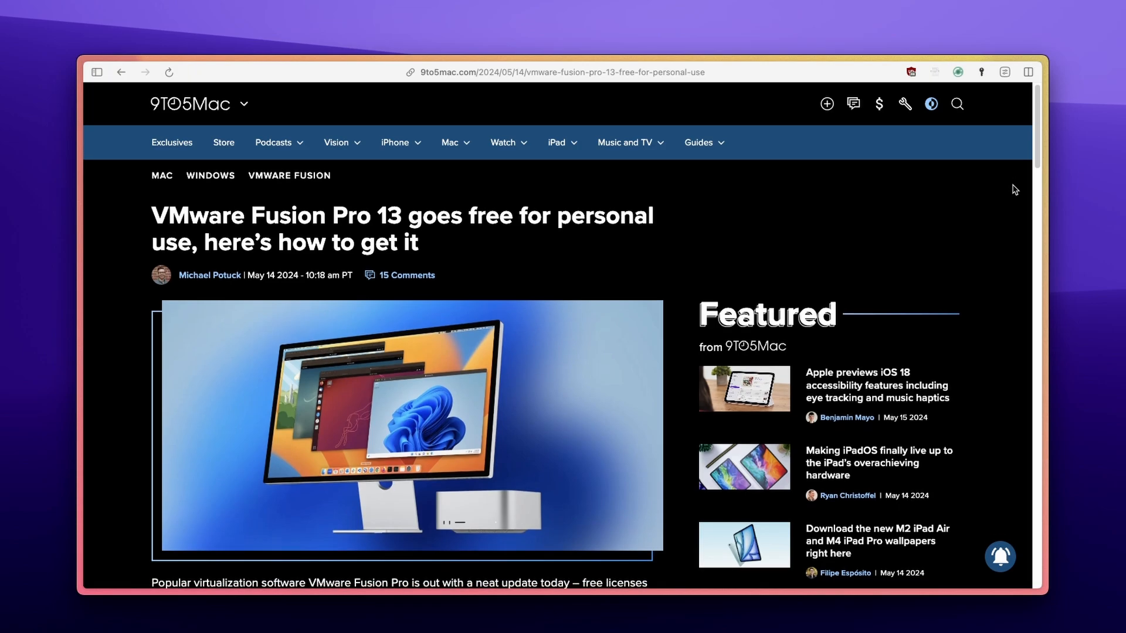
scroll("down", 3)
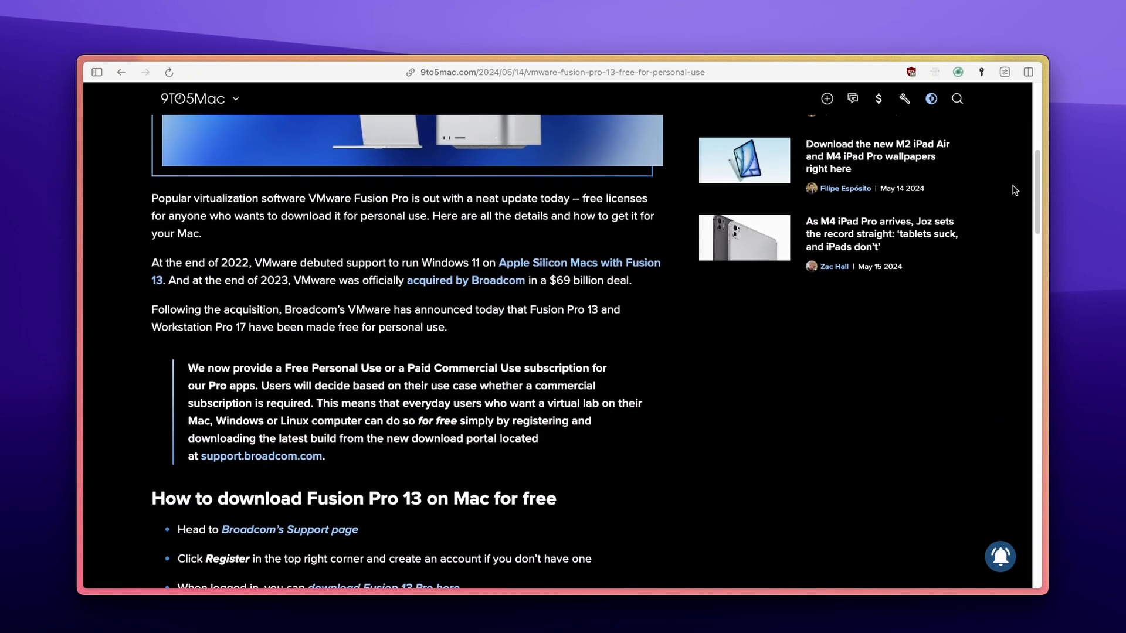
scroll("down", 3)
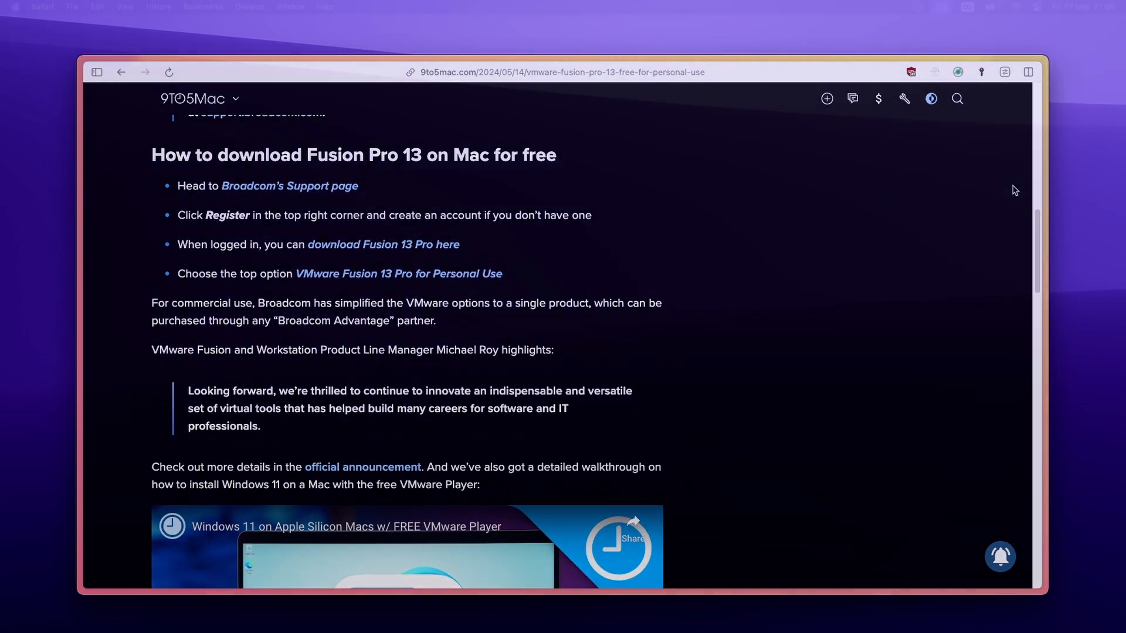